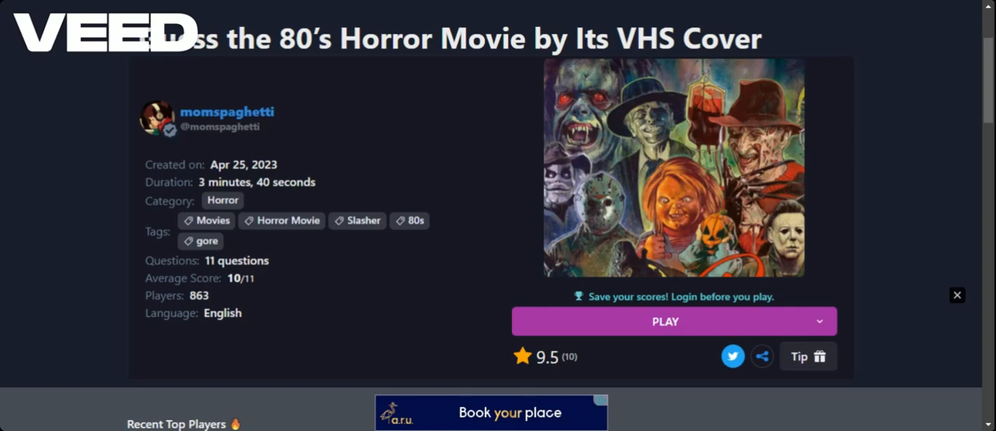
mouse_move(310, 109)
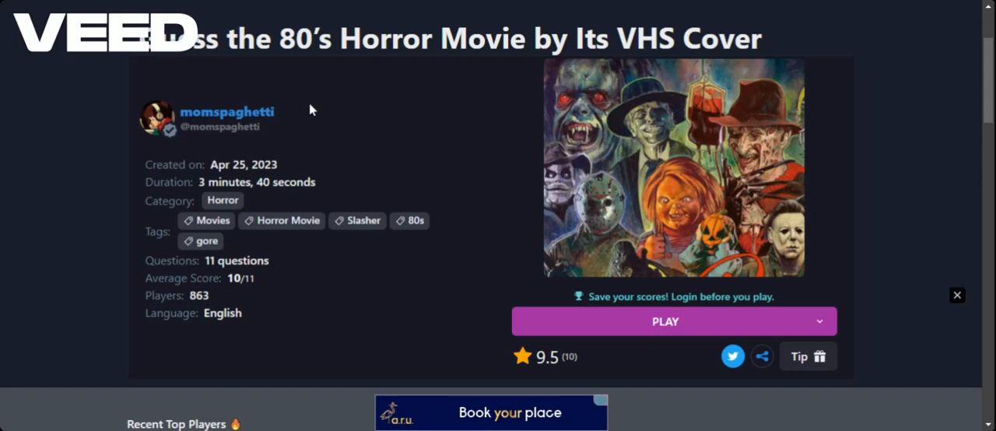
mouse_move(467, 155)
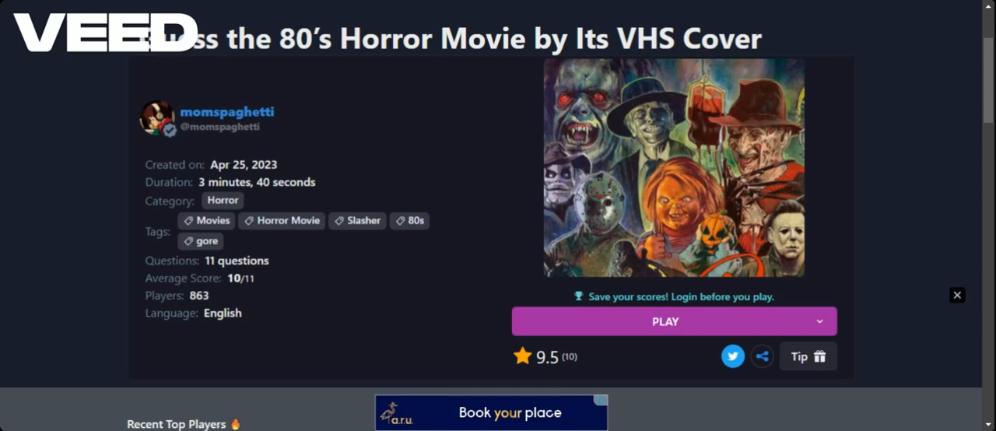
mouse_move(224, 287)
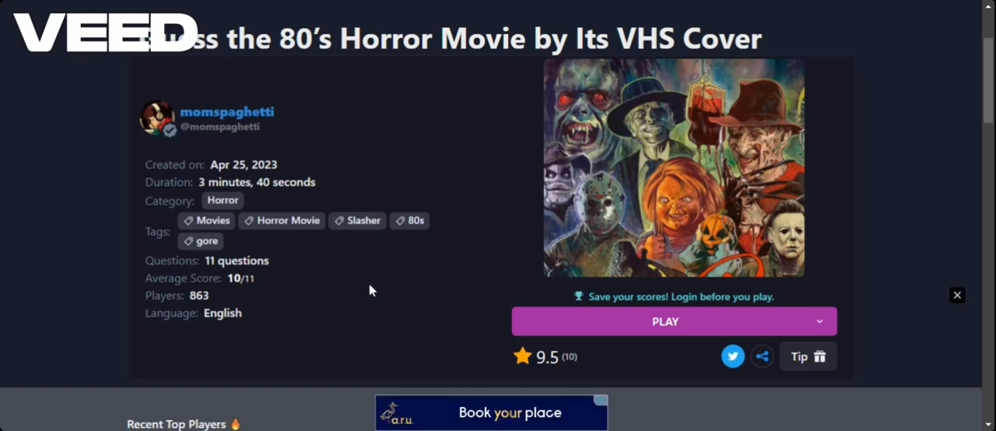
mouse_move(210, 193)
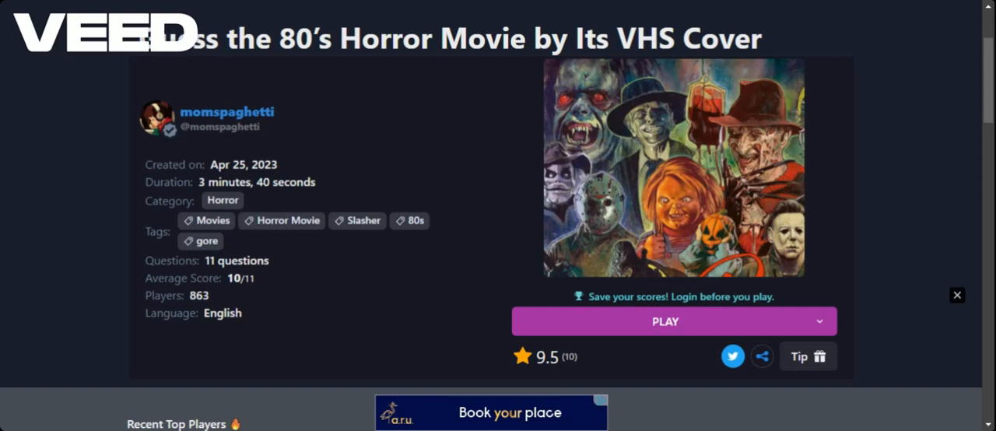
mouse_move(523, 327)
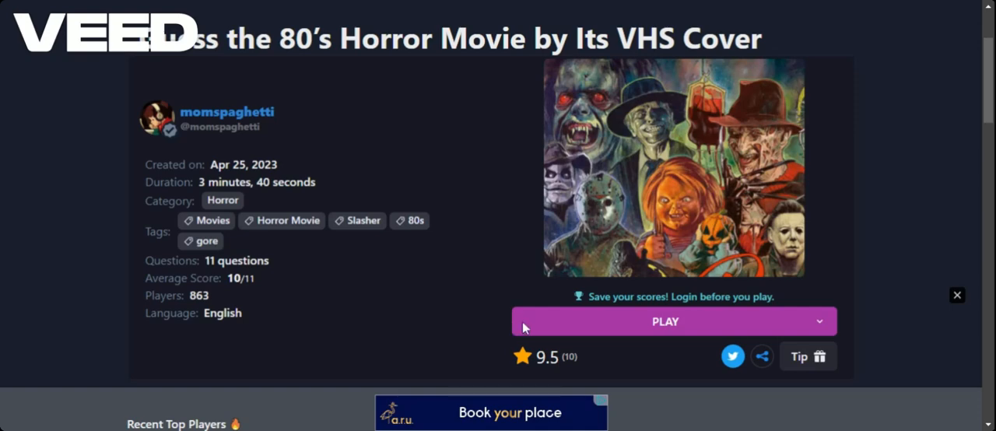
Show the Solo, 1 v 1 and Group play options for the 80's VHS cover quiz
left_click(820, 321)
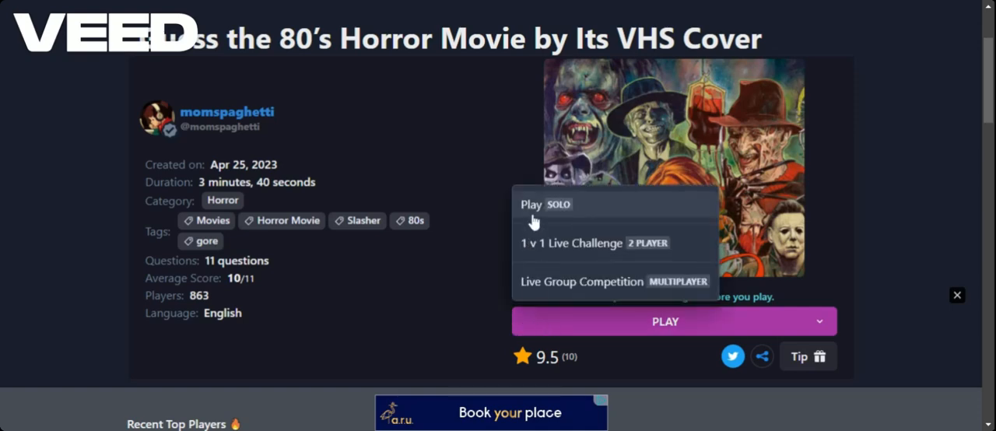
mouse_move(537, 250)
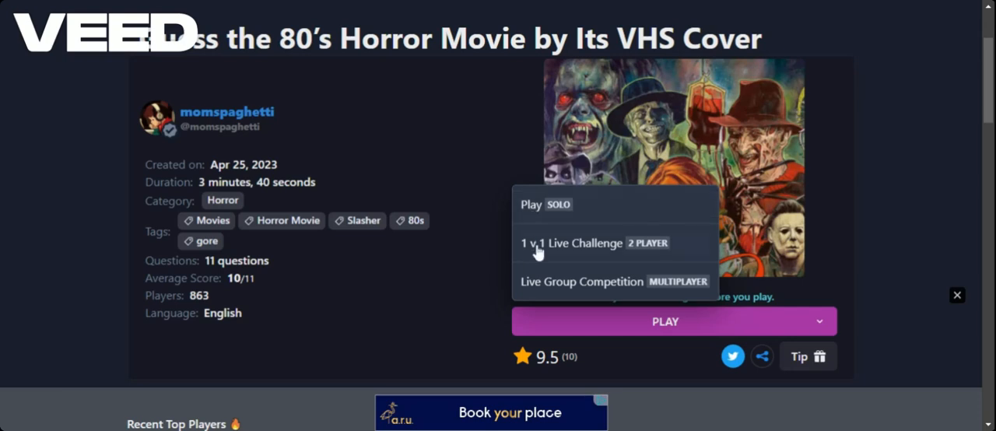
mouse_move(463, 286)
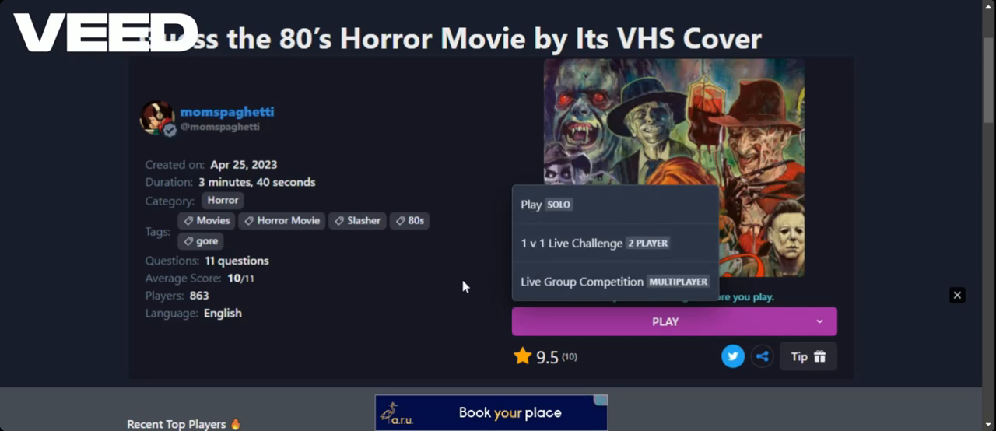
mouse_move(545, 204)
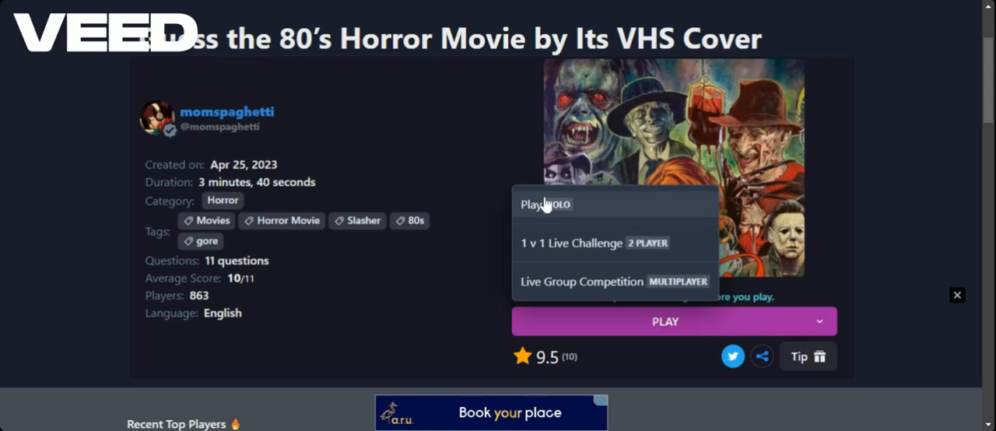
Play solo, submitting A Nightmare on Elm Street and then Child's Play
left_click(546, 204)
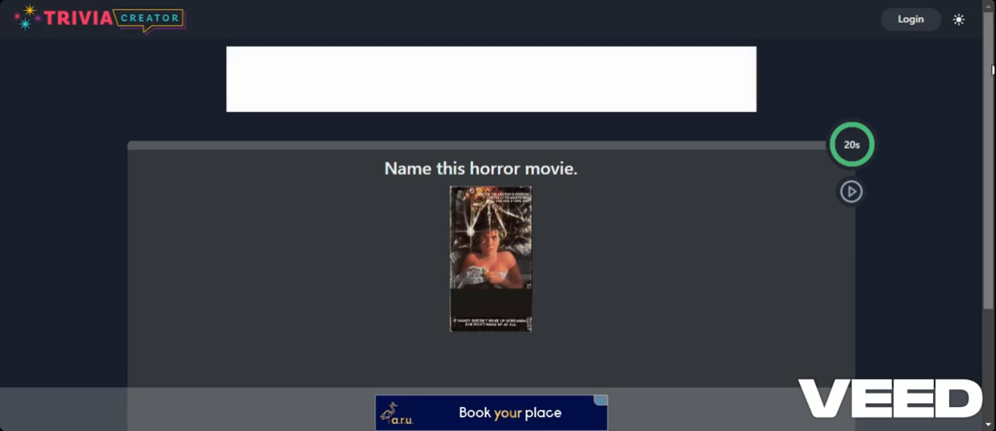
scroll("down", 3)
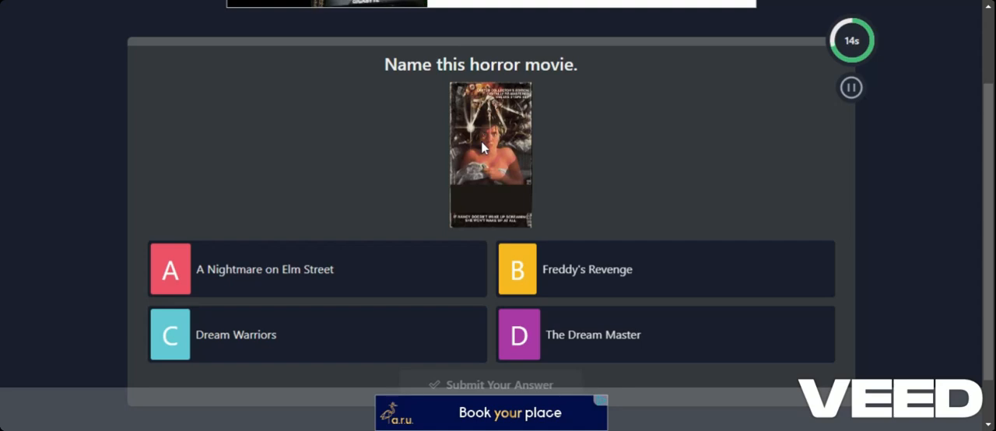
left_click(317, 269)
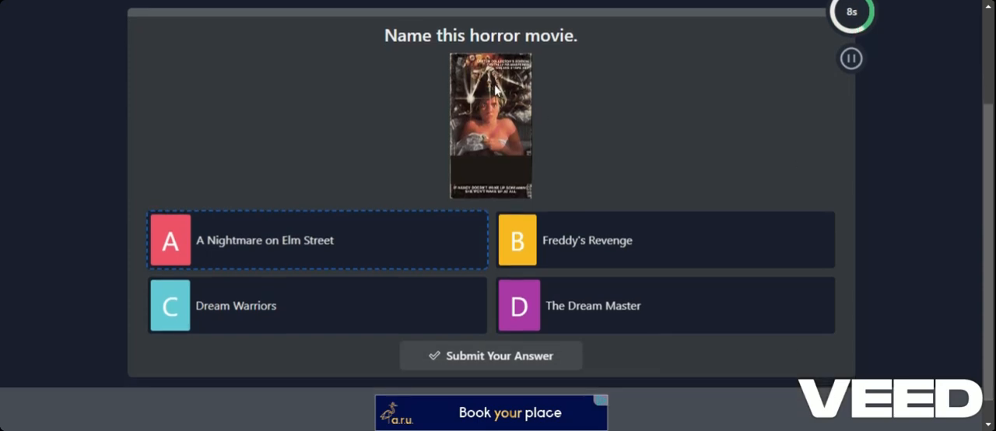
mouse_move(508, 124)
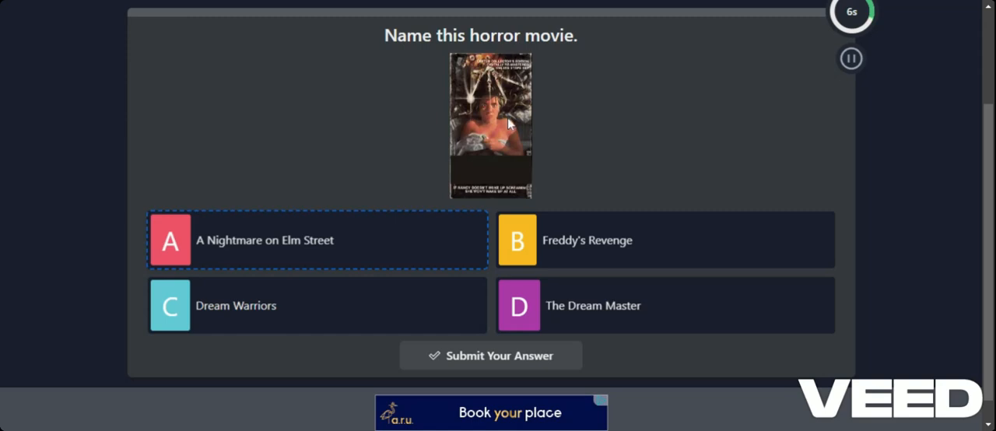
left_click(490, 355)
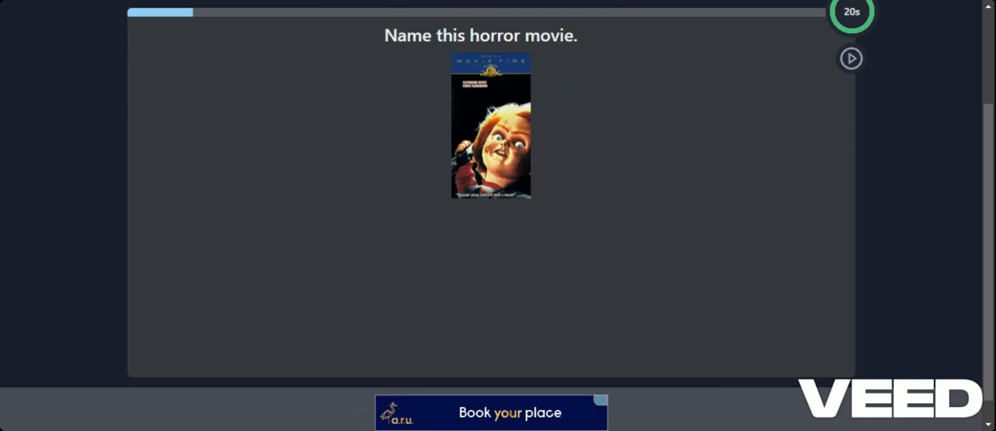
left_click(850, 58)
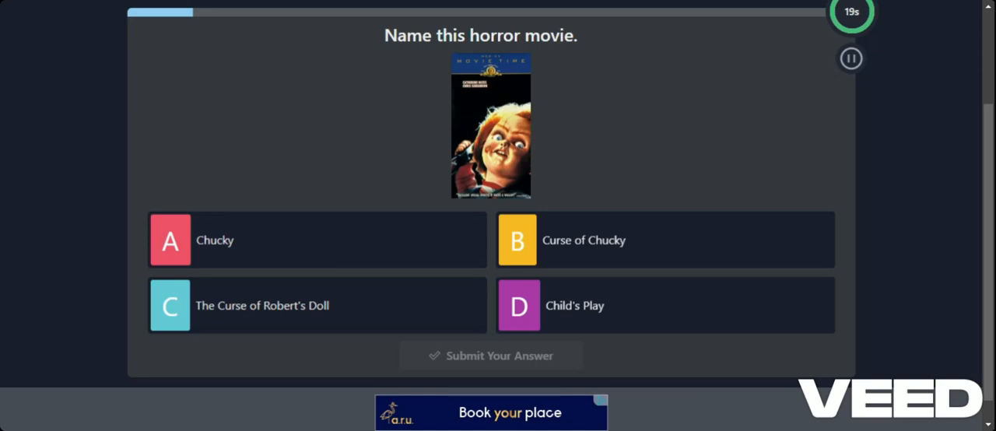
mouse_move(501, 163)
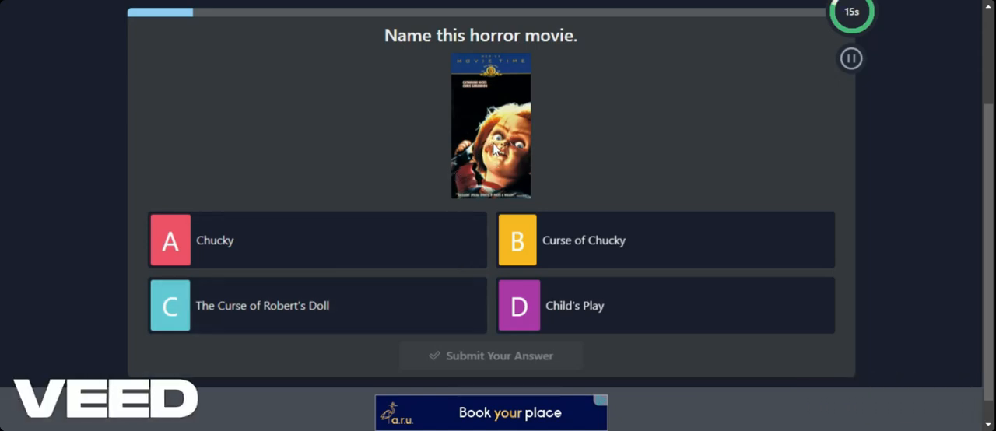
mouse_move(345, 290)
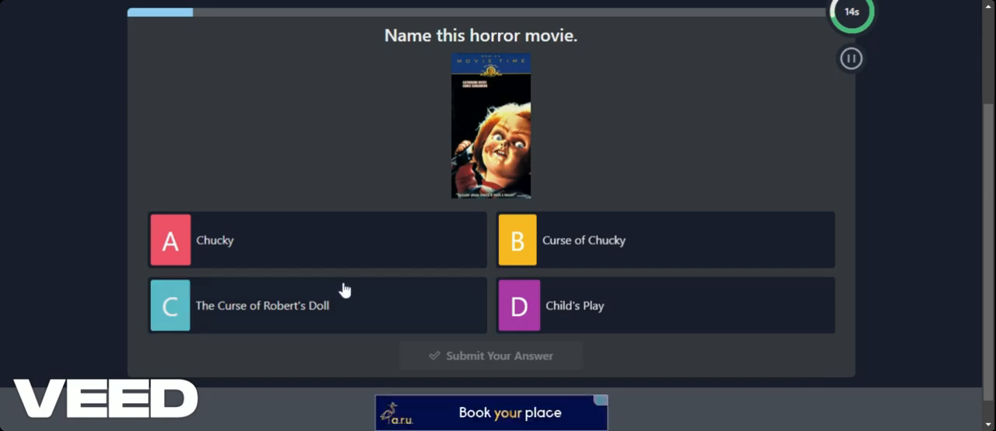
mouse_move(550, 321)
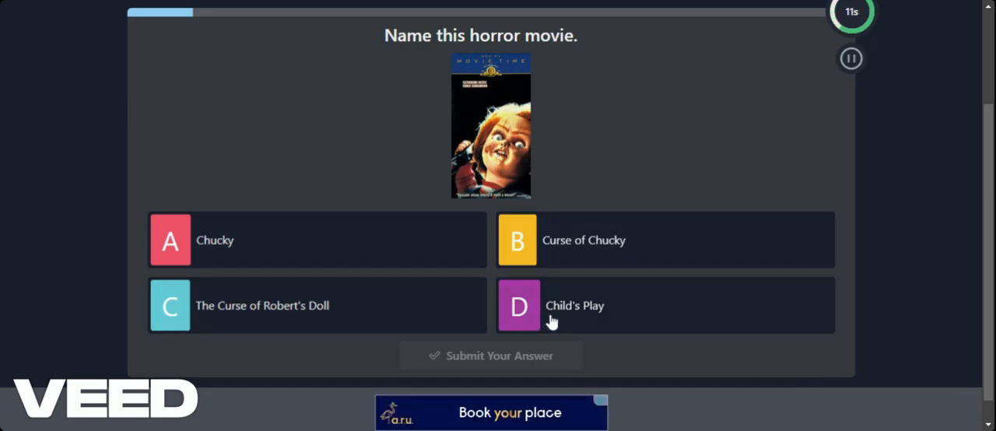
mouse_move(408, 326)
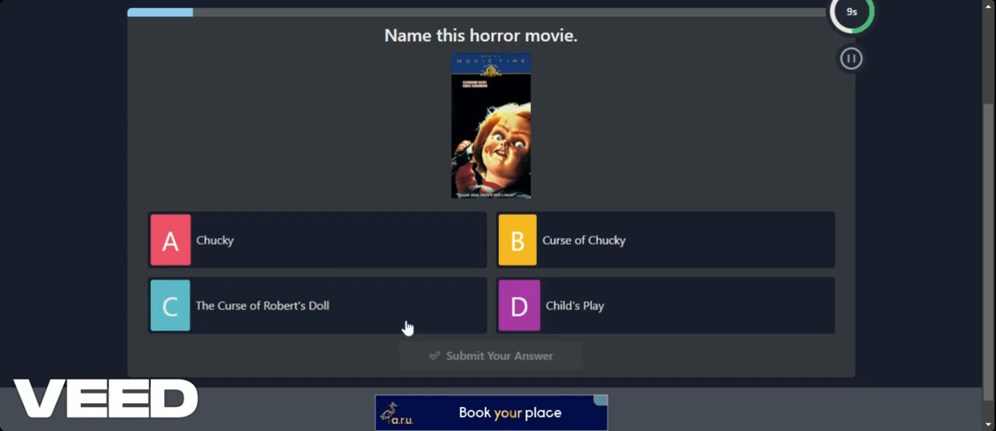
mouse_move(561, 319)
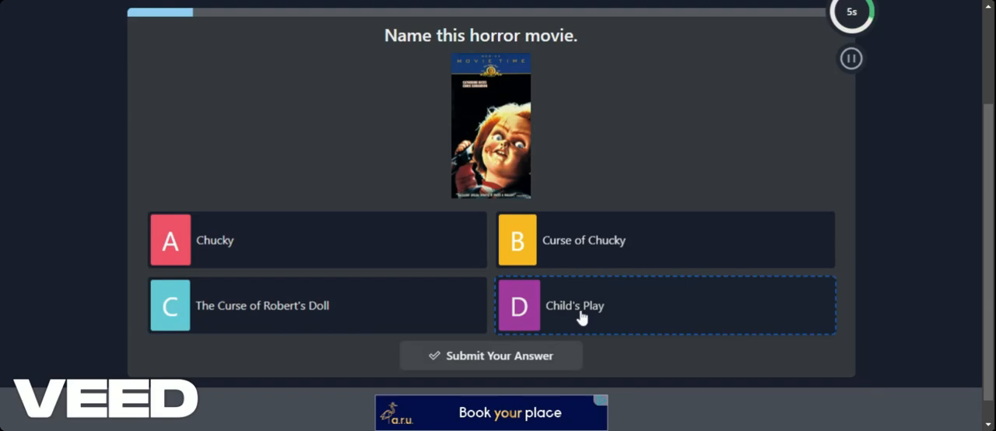
left_click(491, 355)
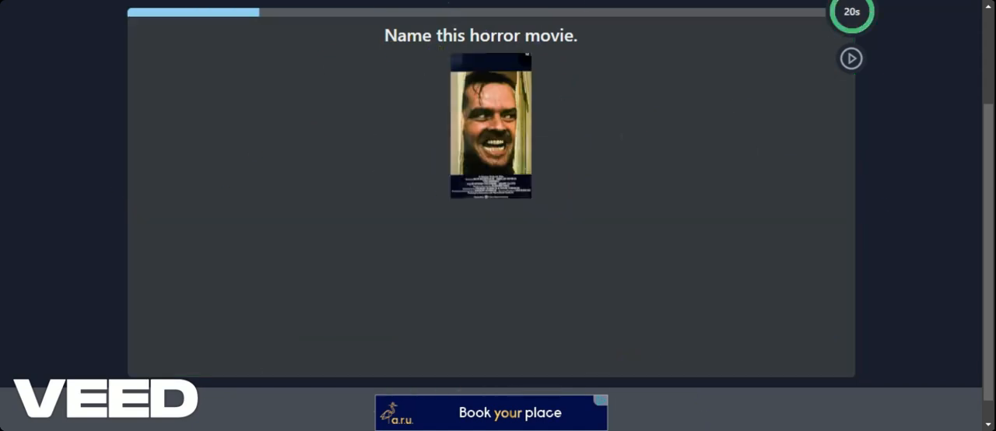
Answer three more covers, submitting Friday the 13th and then Poltergeist
left_click(850, 58)
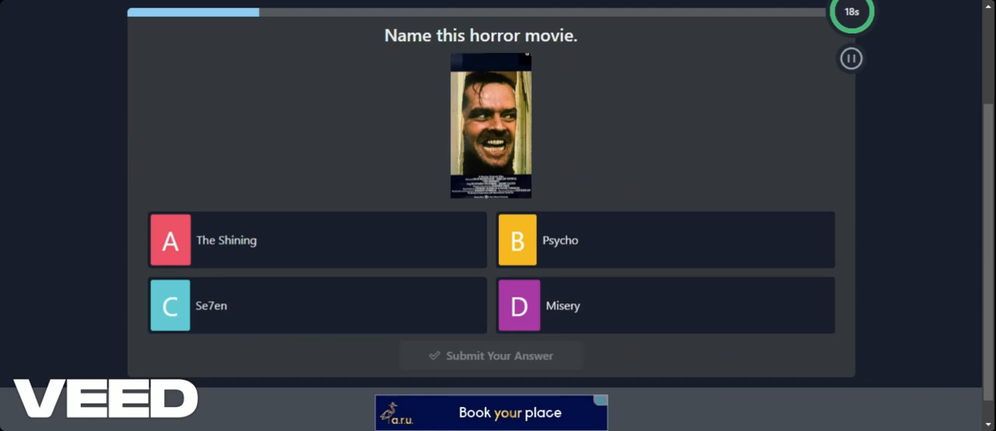
mouse_move(496, 155)
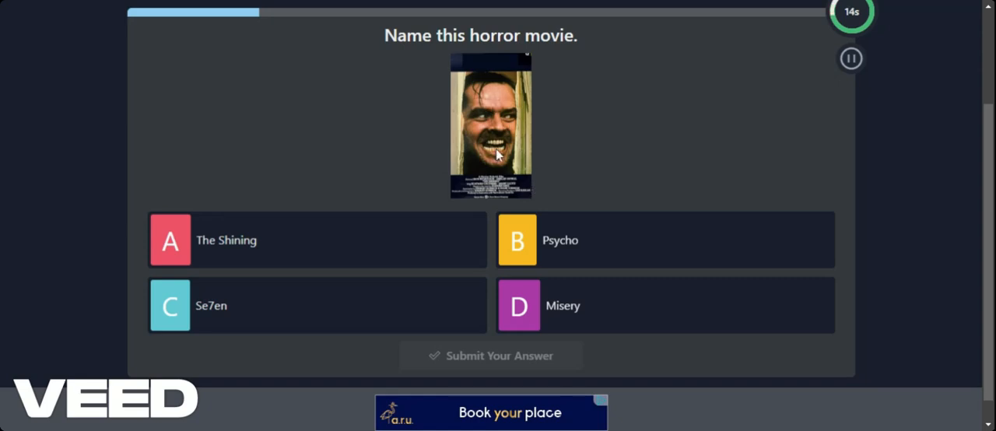
mouse_move(295, 241)
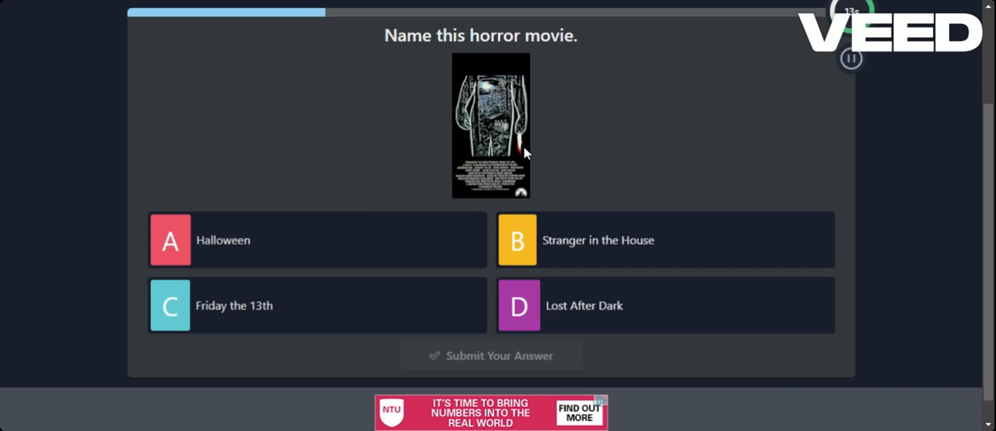
mouse_move(490, 105)
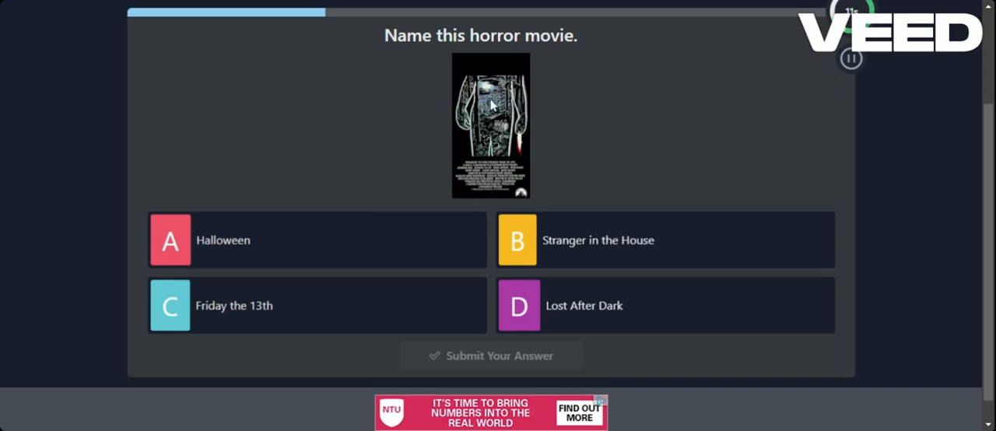
left_click(317, 305)
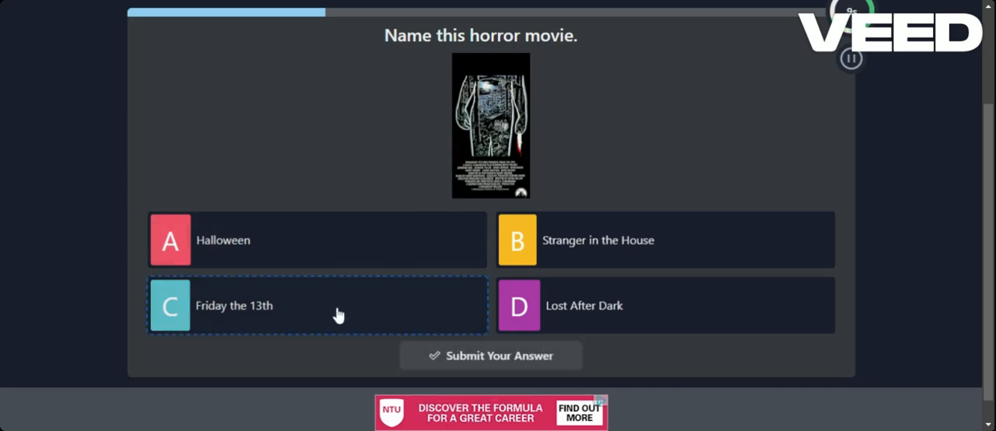
left_click(491, 355)
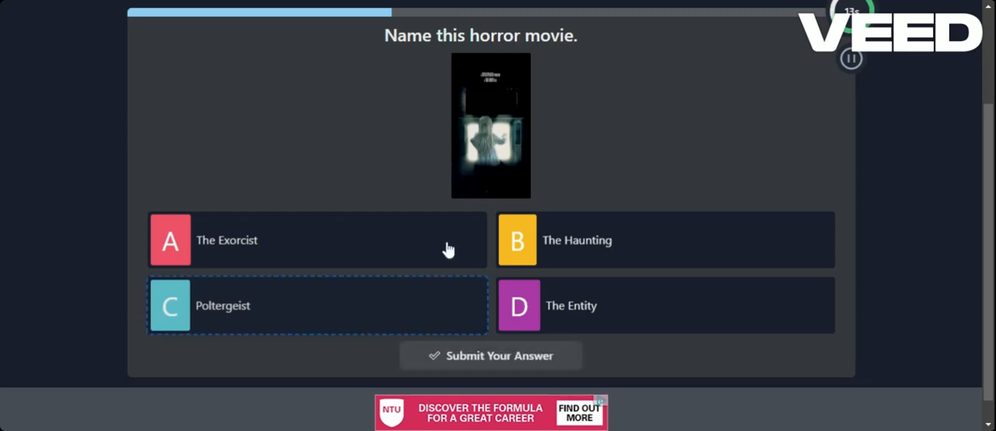
mouse_move(483, 149)
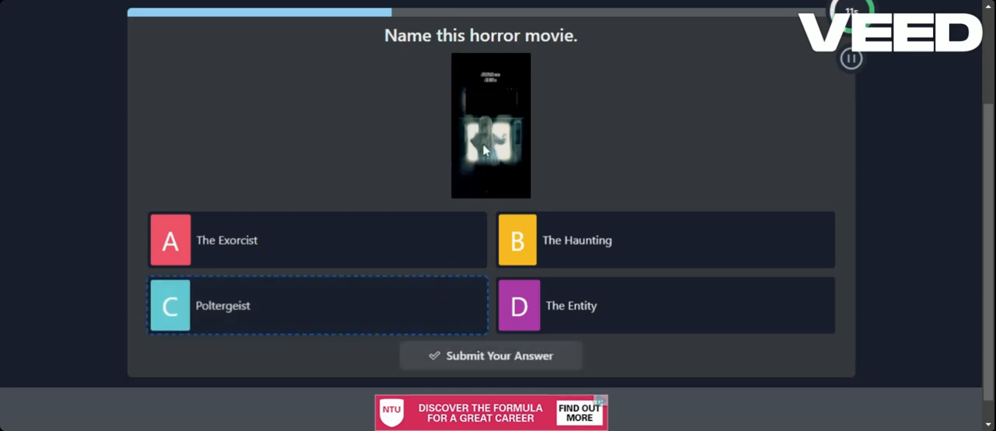
left_click(491, 356)
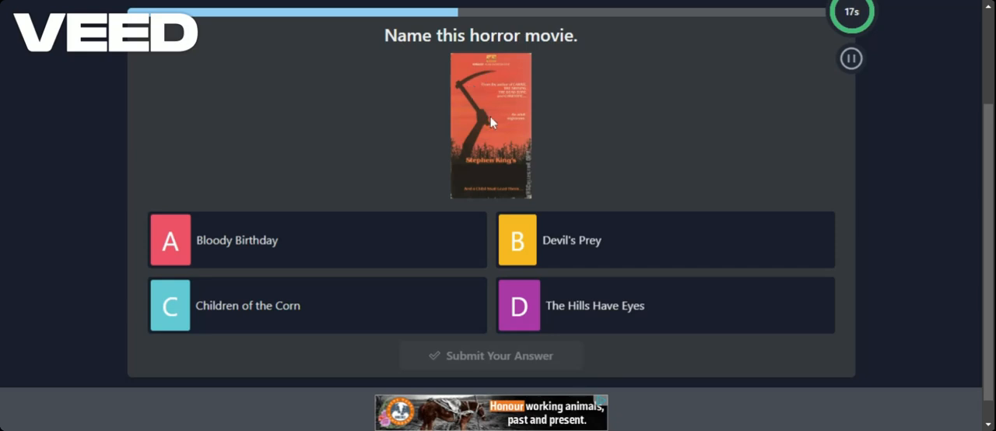
mouse_move(470, 162)
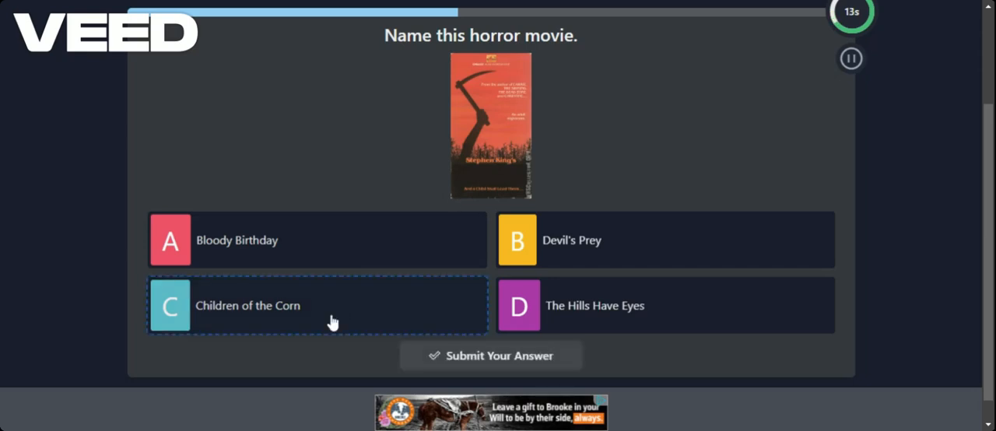
Submit Children of the Corn, then Pet Sematary, and pick an answer for the house cover
left_click(491, 356)
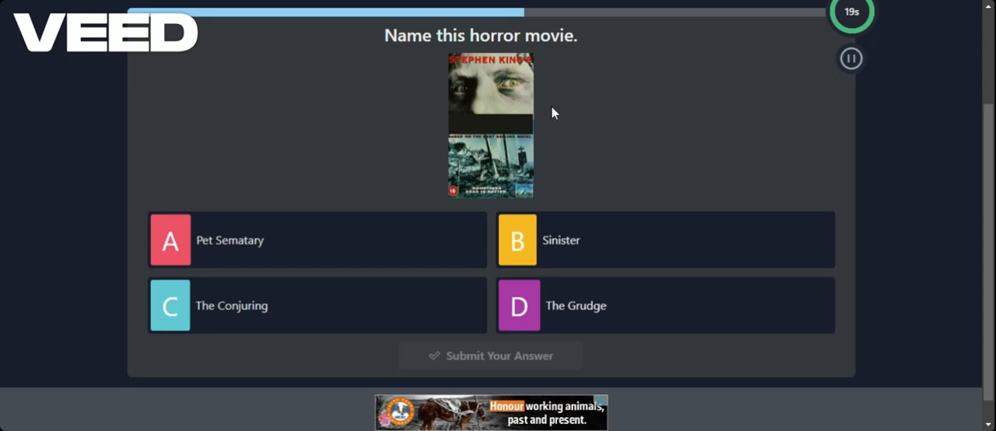
mouse_move(584, 141)
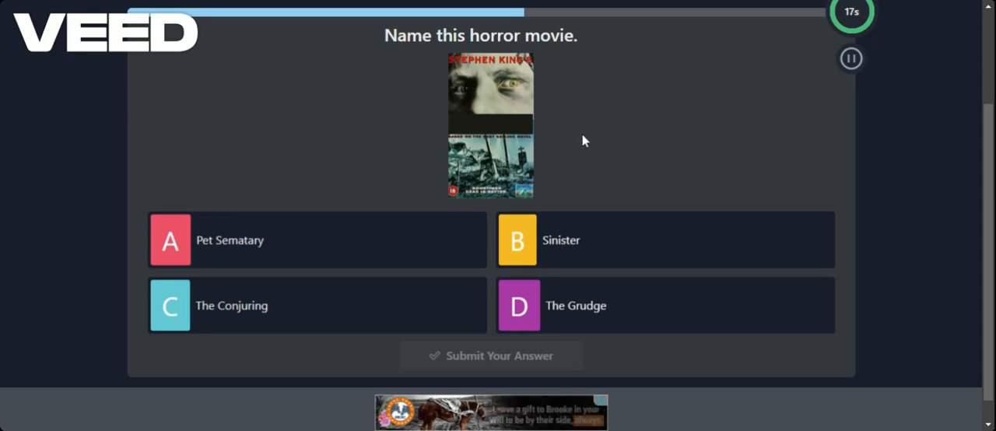
mouse_move(487, 200)
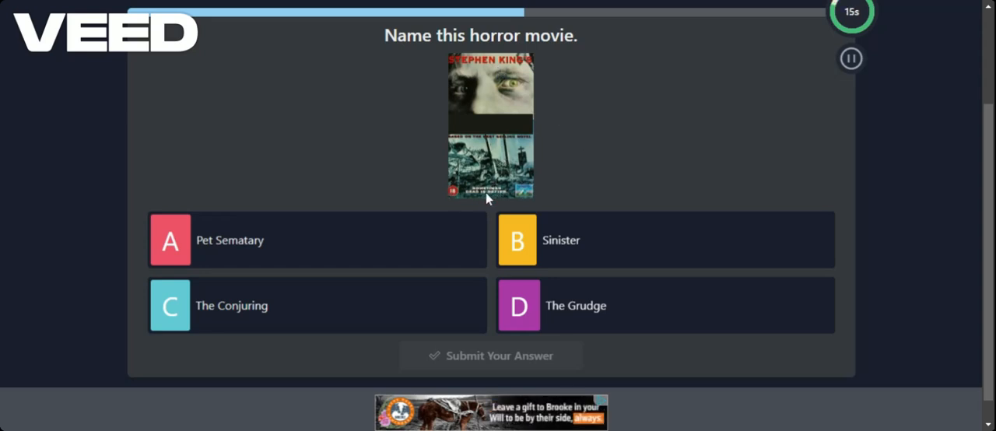
mouse_move(570, 181)
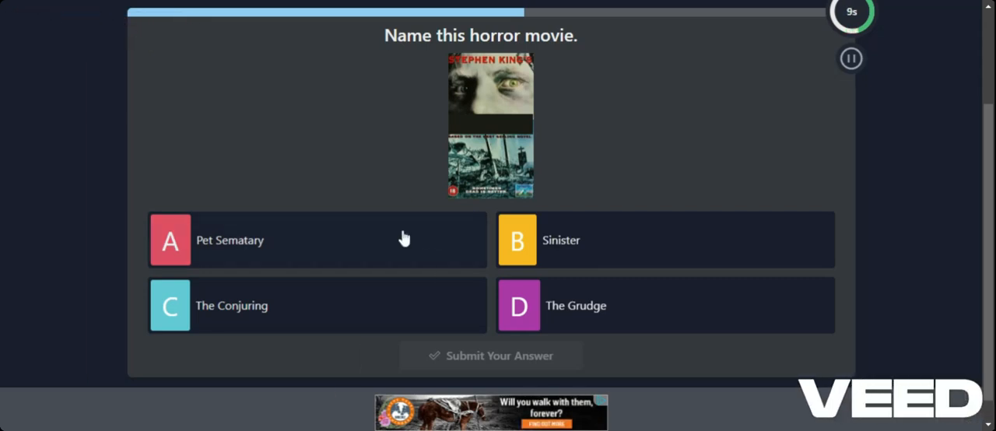
left_click(315, 239)
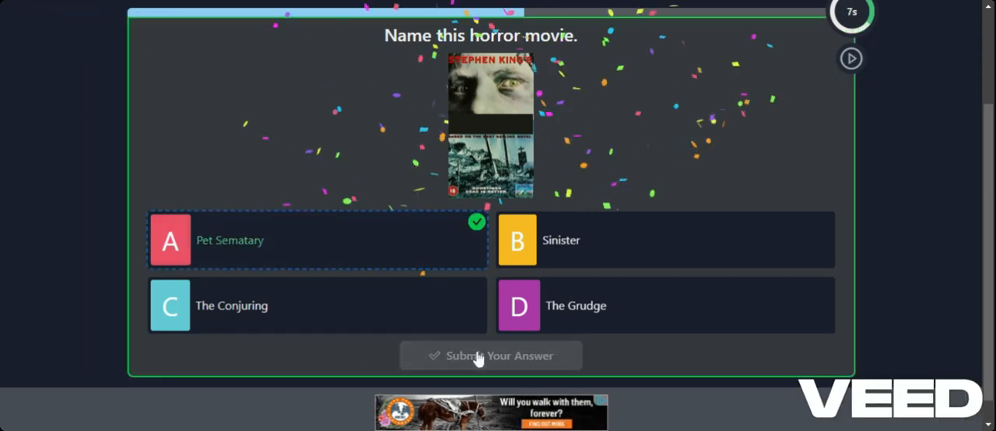
left_click(490, 356)
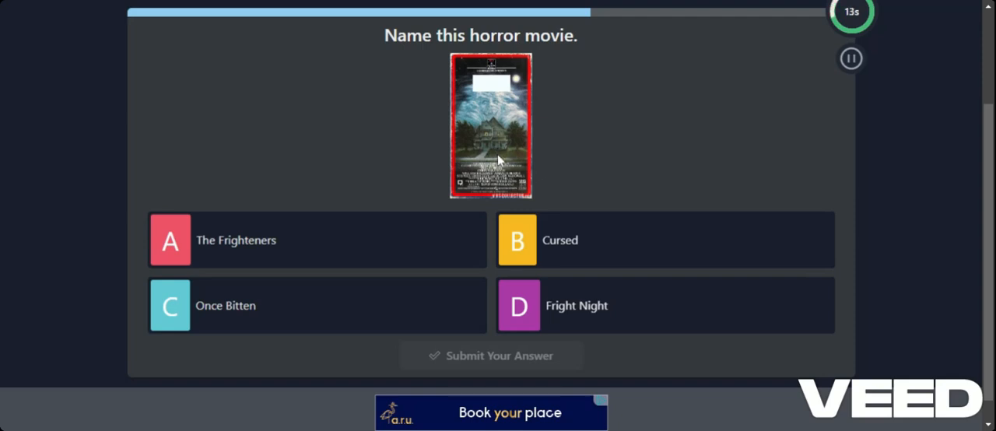
left_click(317, 239)
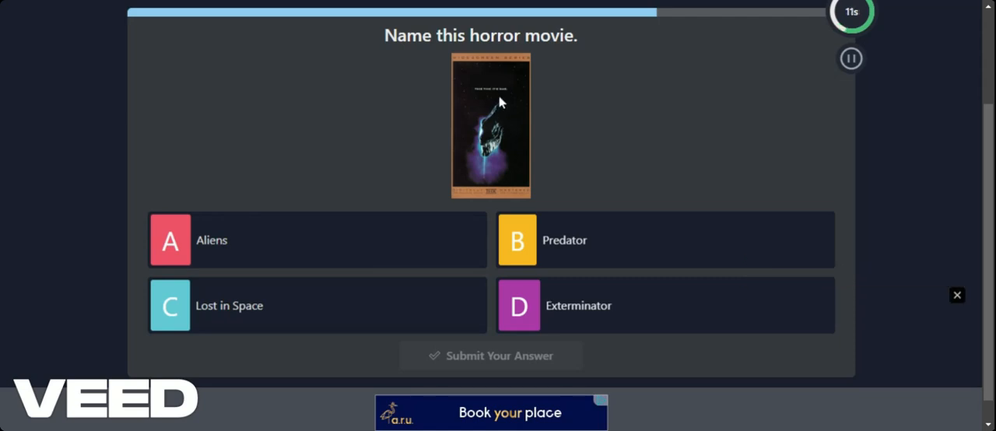
mouse_move(503, 101)
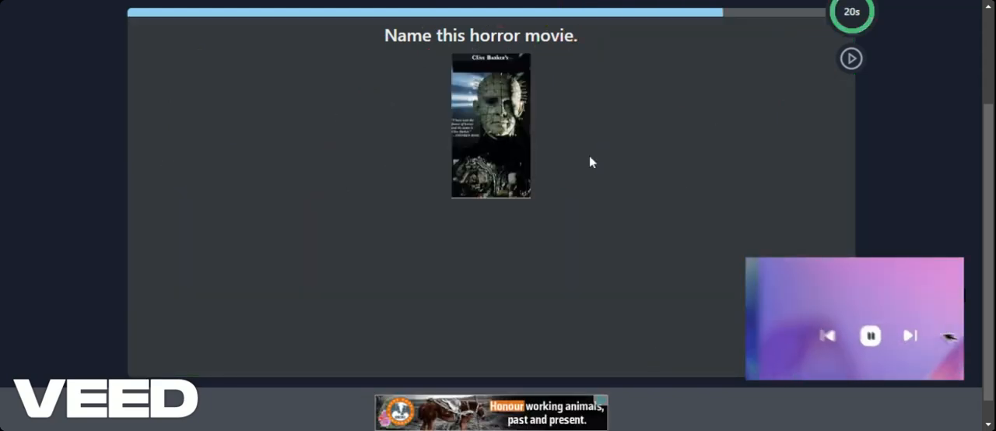
Choose and submit Hellraiser for the Clive Barker Pinhead cover
left_click(850, 58)
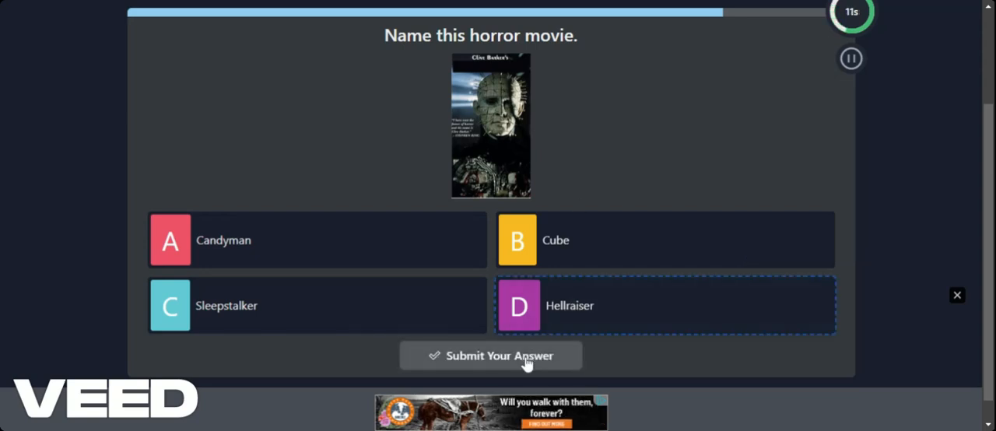
left_click(490, 356)
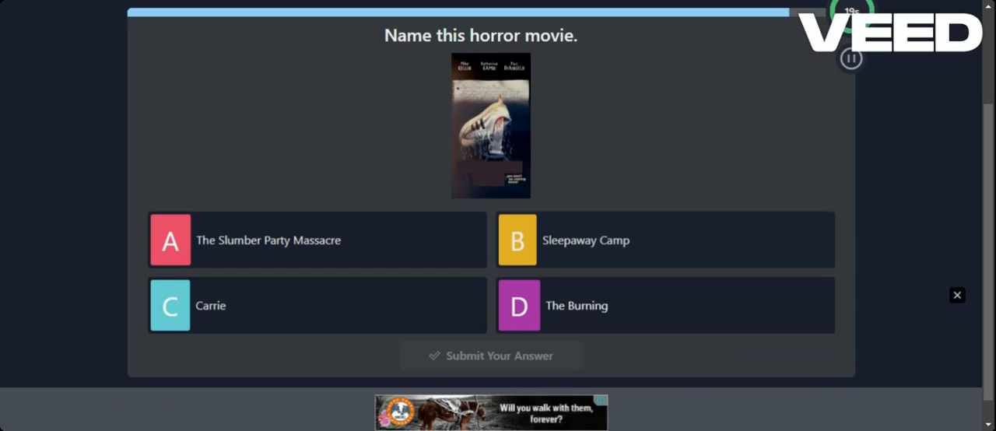
mouse_move(476, 141)
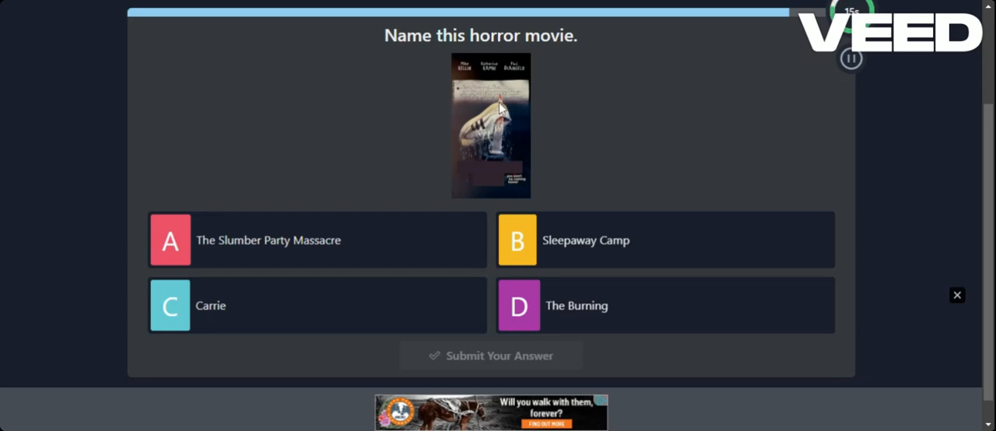
mouse_move(568, 188)
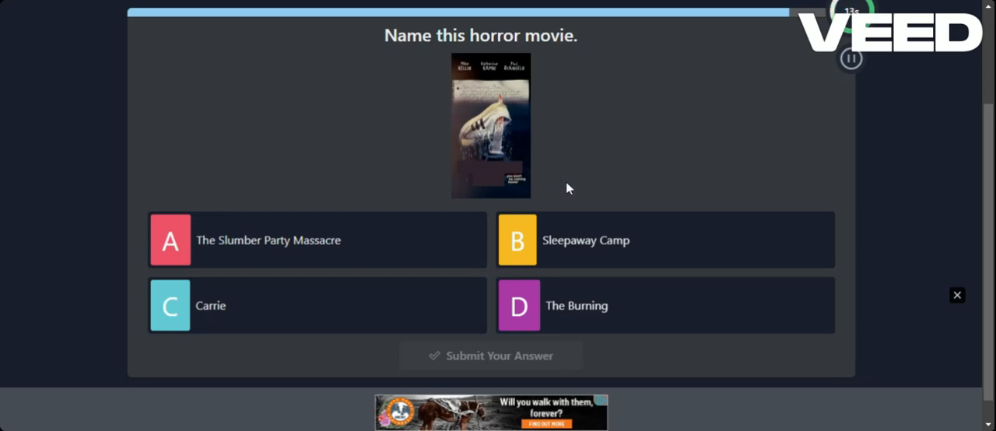
Submit Sleepaway Camp for the final shark cover, reaching a 10/11 score
left_click(665, 240)
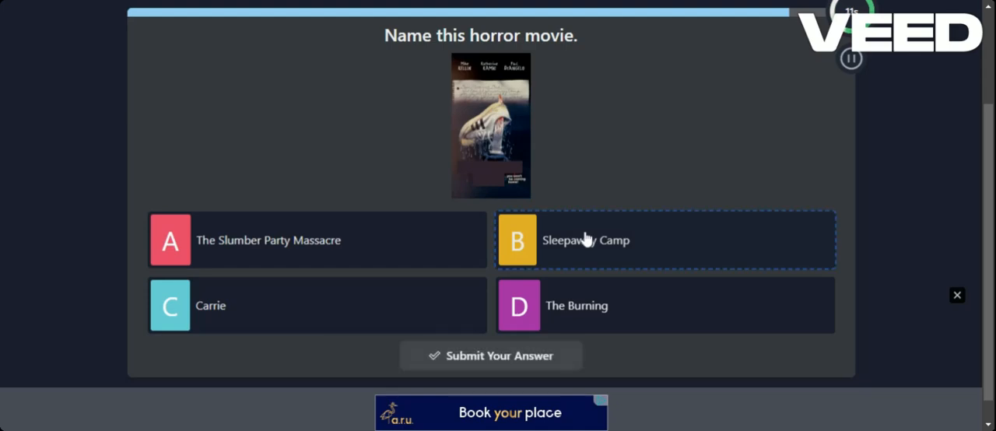
left_click(491, 355)
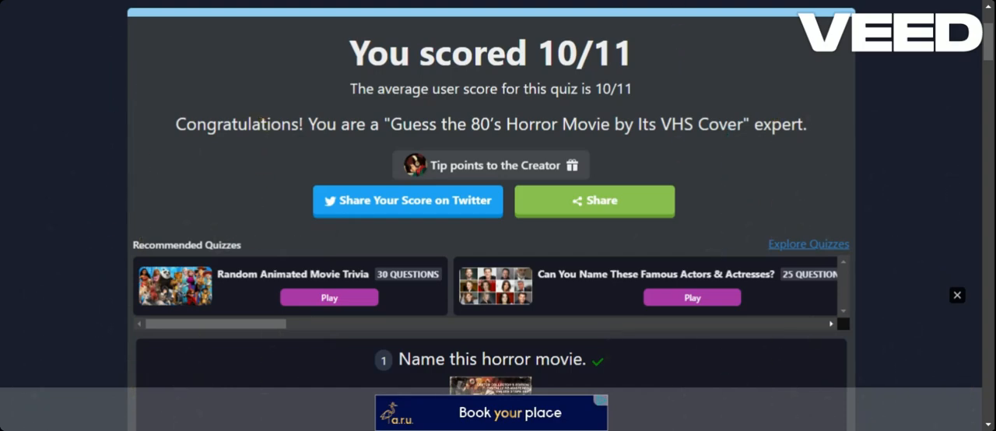
Open the recommended 90s Horror Movie VHS Cover quiz and start playing it
left_click(956, 295)
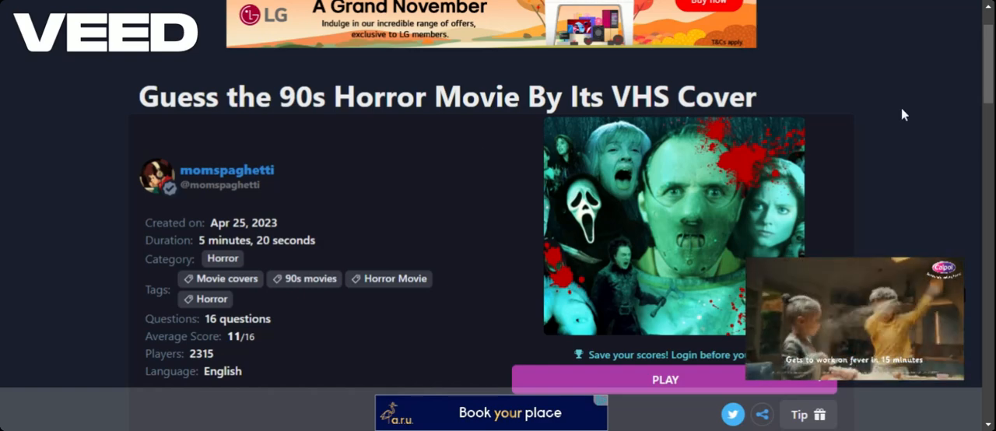
scroll("down", 3)
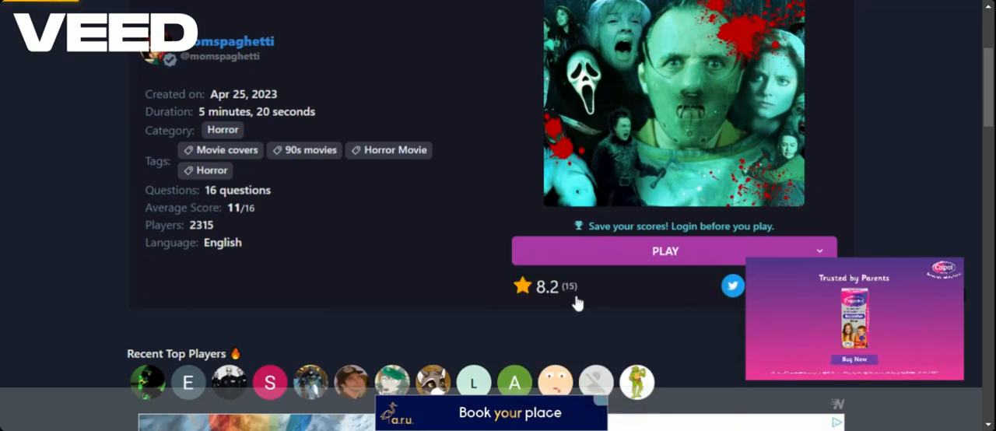
left_click(665, 250)
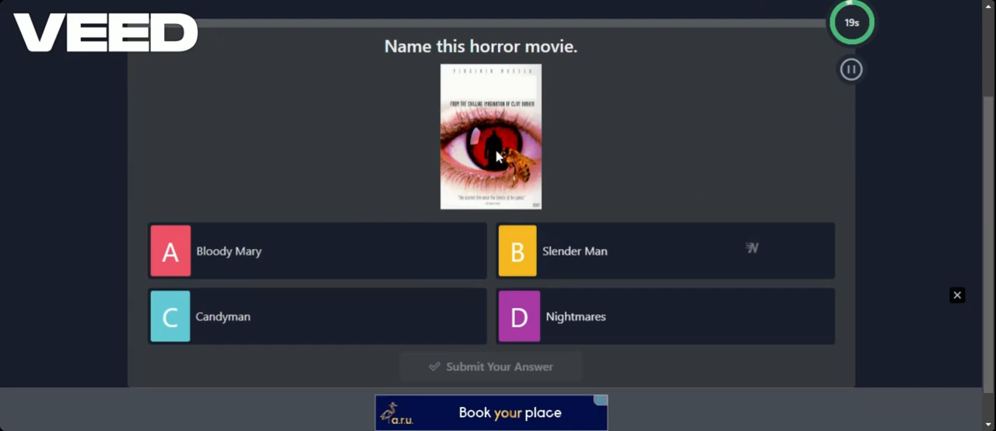
Submit Candyman, answer the witch-symbol cover, then submit Tremors and The Sixth Sense
left_click(315, 316)
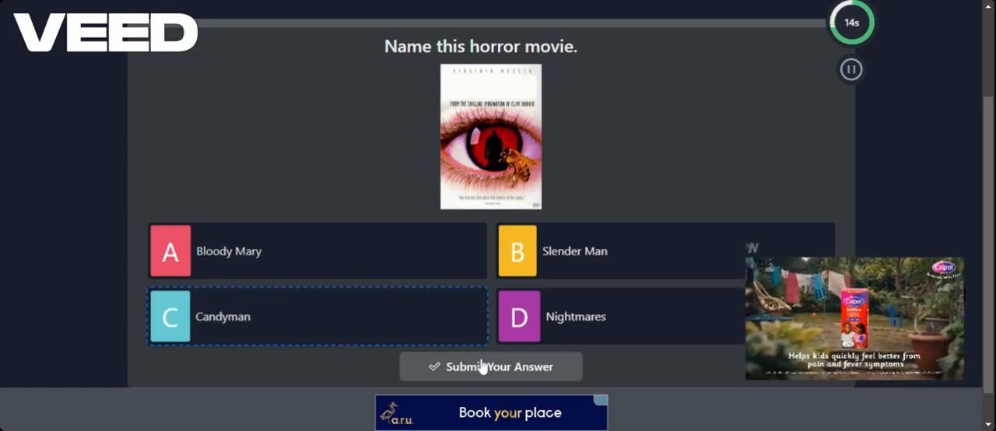
left_click(490, 367)
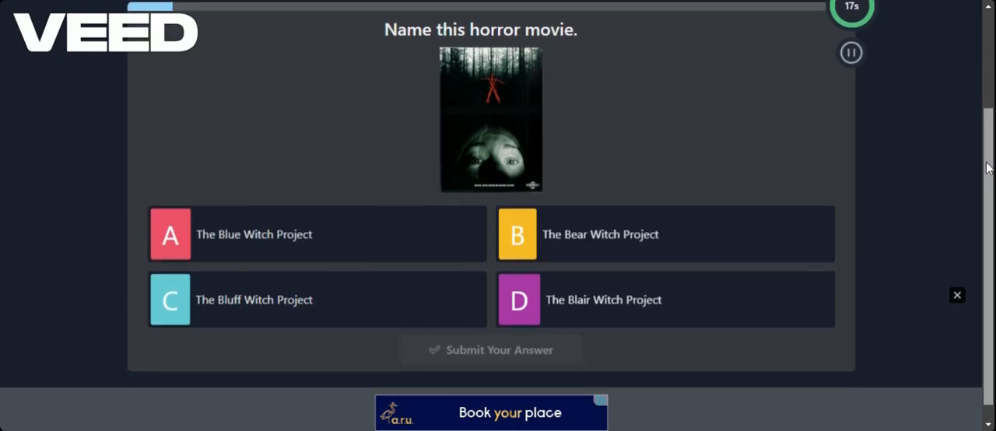
left_click(316, 235)
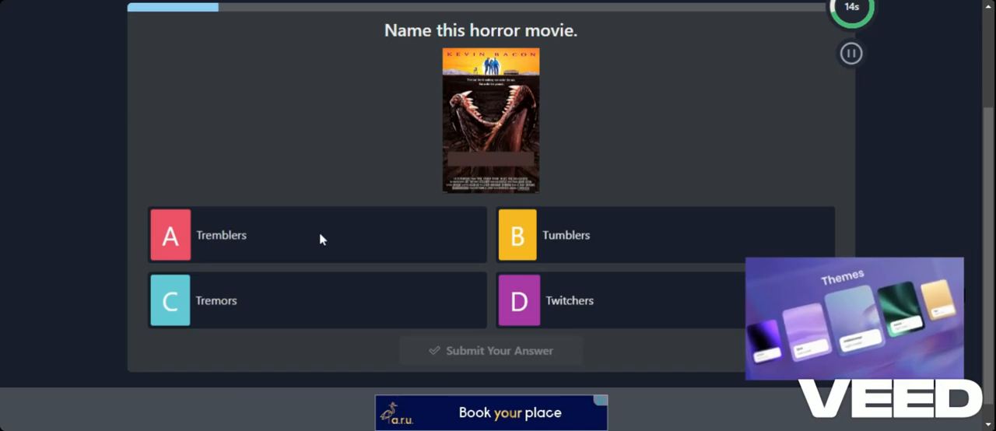
left_click(311, 301)
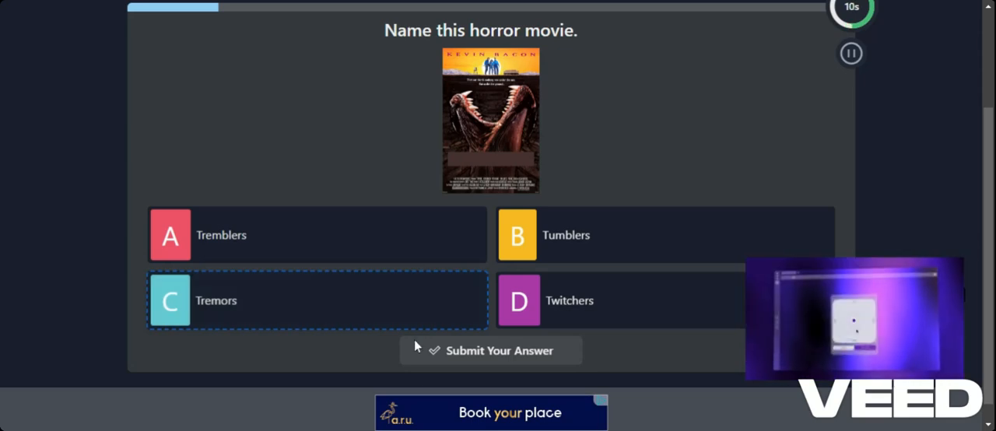
left_click(491, 350)
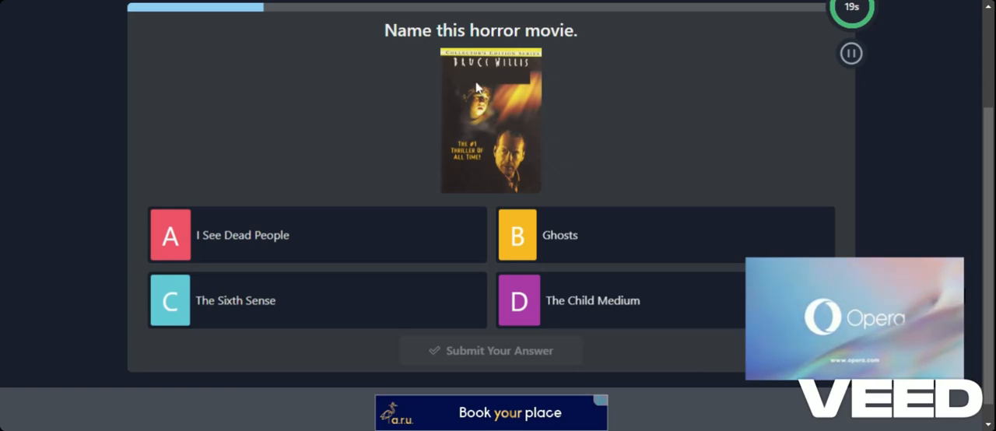
mouse_move(368, 151)
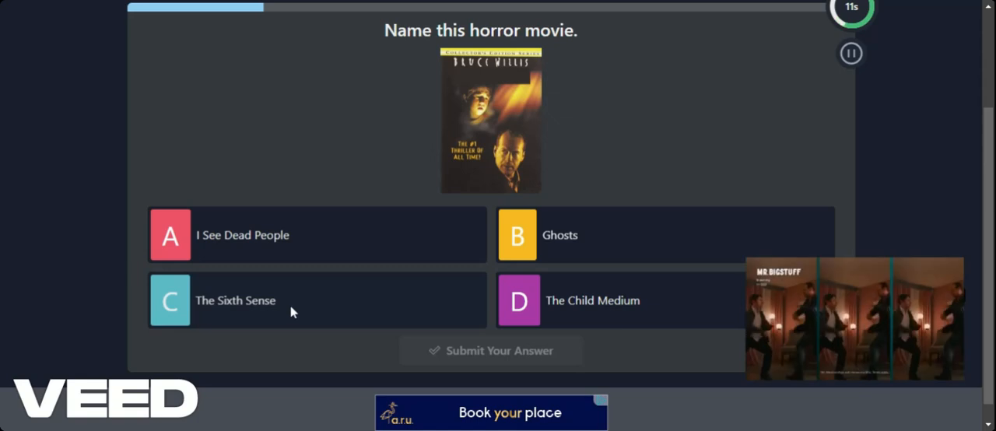
left_click(317, 300)
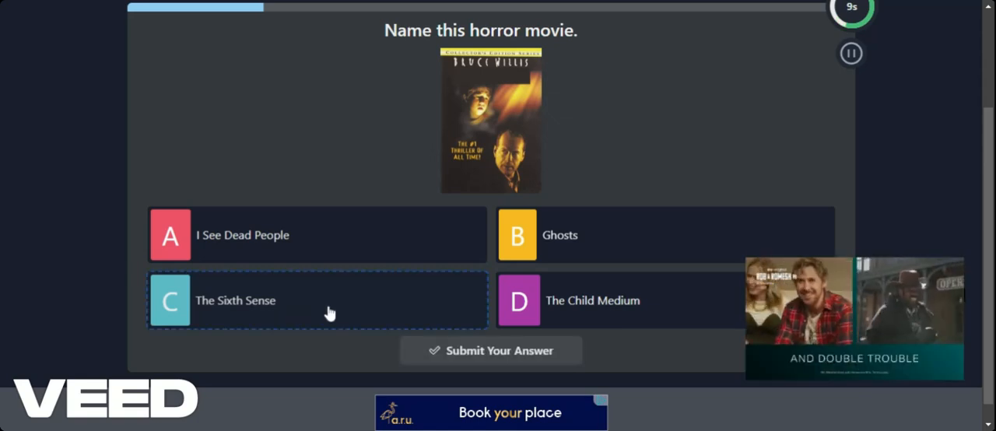
left_click(490, 350)
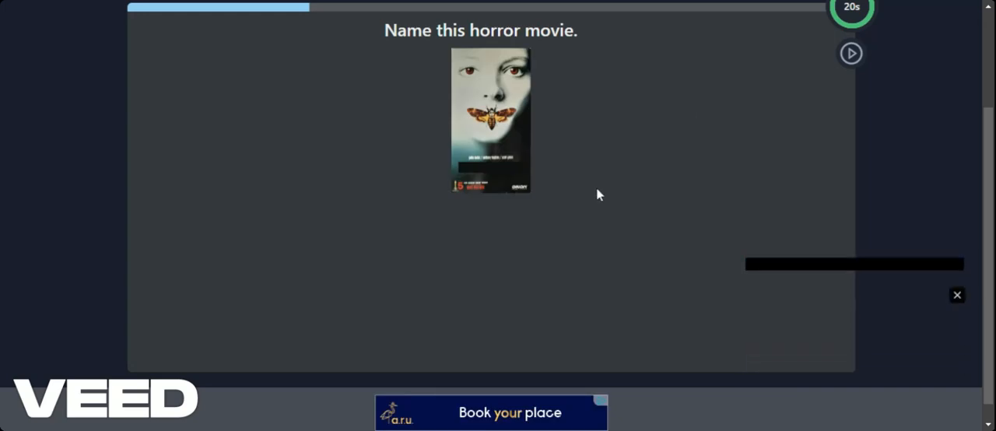
Submit Silence of the Lambs, answer the Leprechaun cover, then submit Jason Goes to Hell
left_click(850, 53)
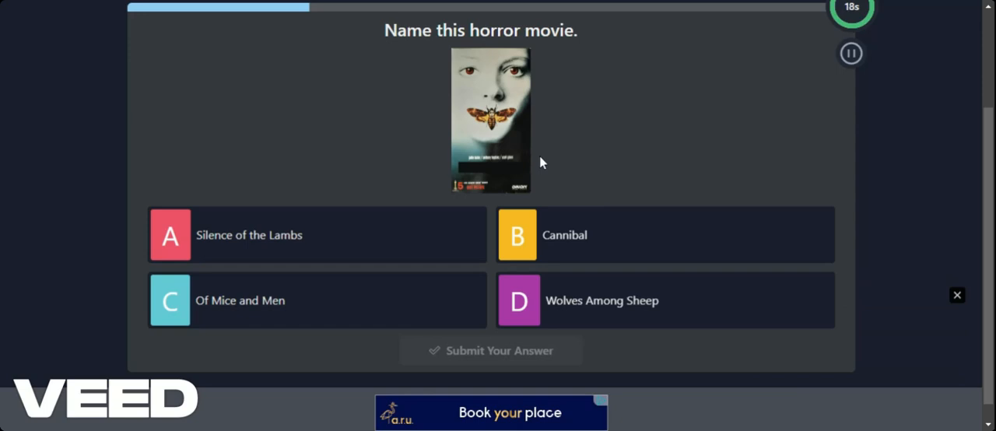
left_click(317, 235)
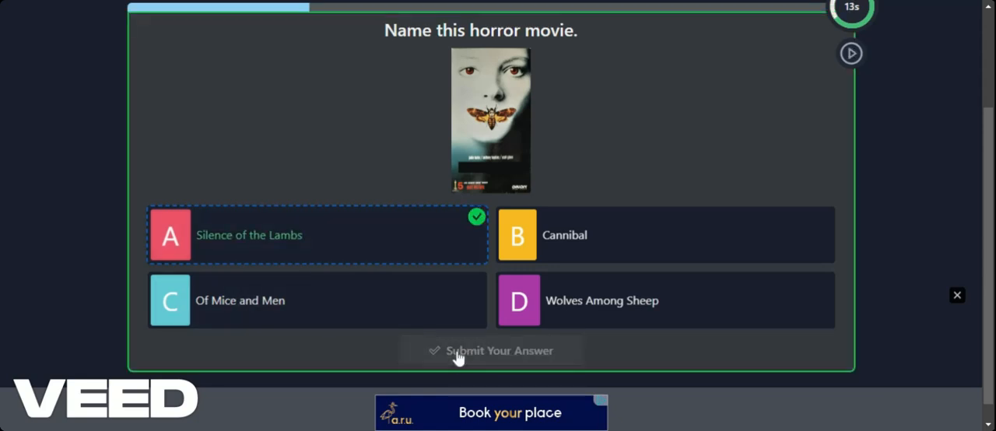
left_click(492, 350)
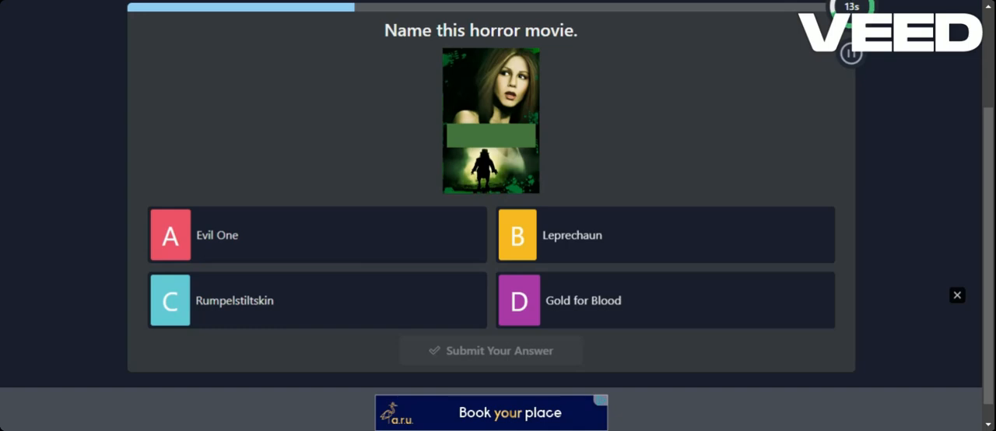
left_click(665, 235)
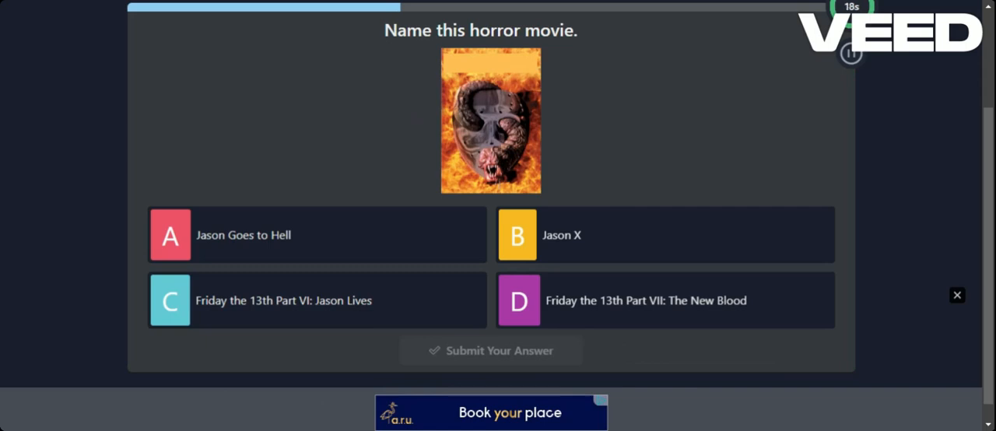
mouse_move(498, 167)
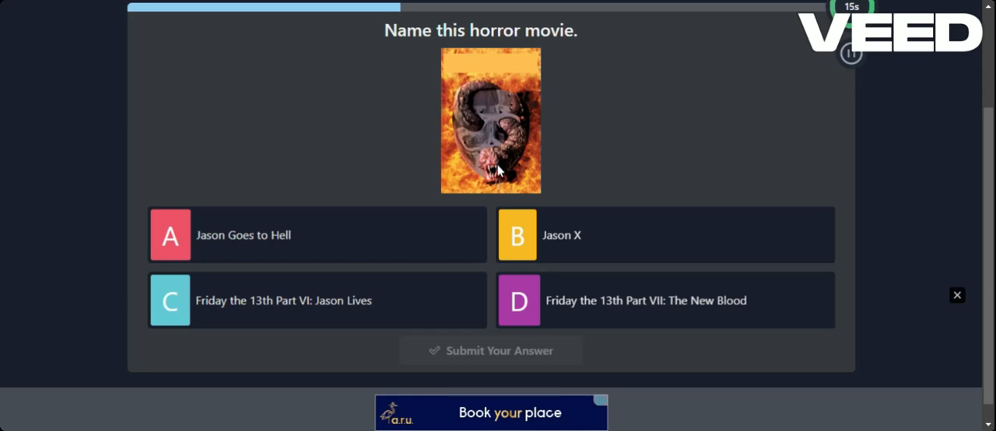
mouse_move(579, 171)
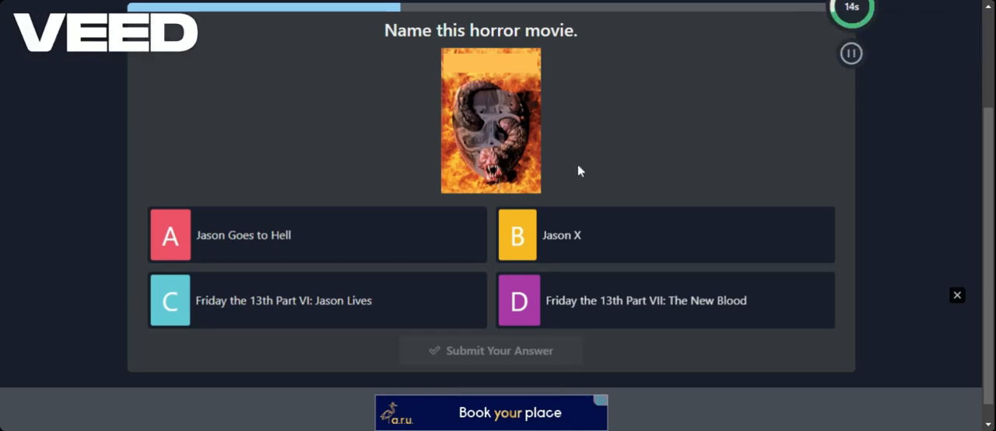
left_click(317, 235)
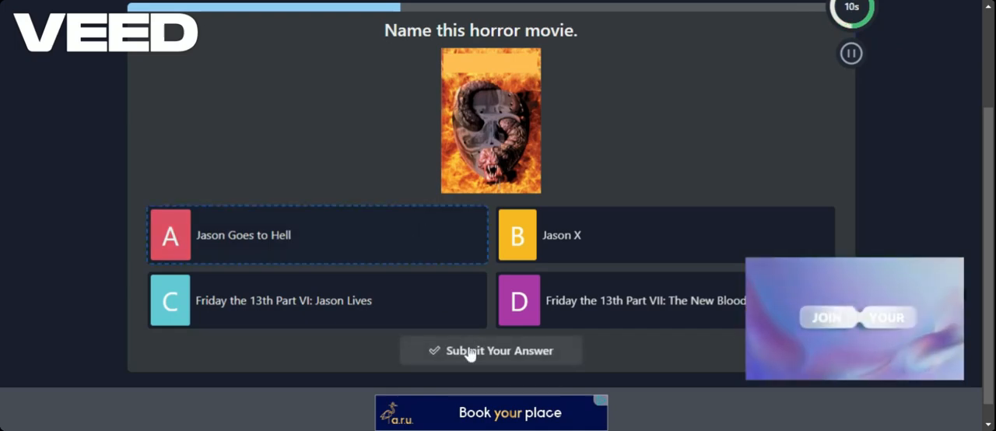
left_click(490, 350)
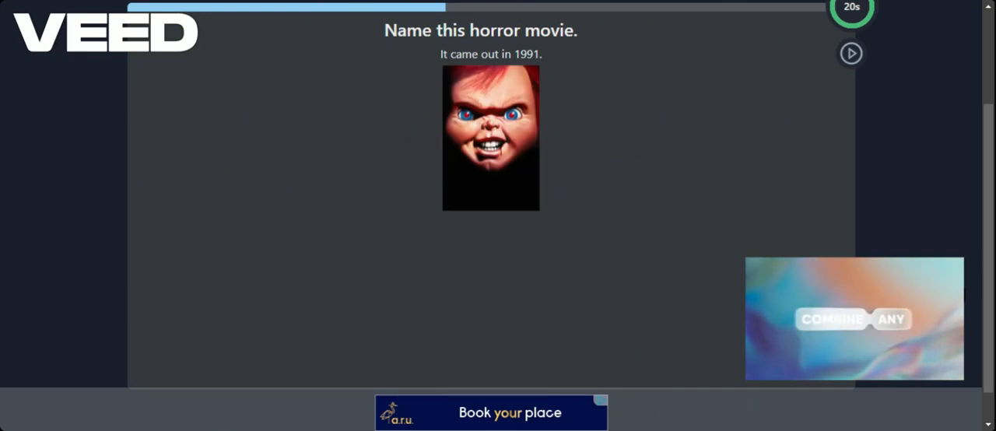
Submit Exorcist II: The Heretic, then The Wall for the Dead Yet? poster
left_click(851, 52)
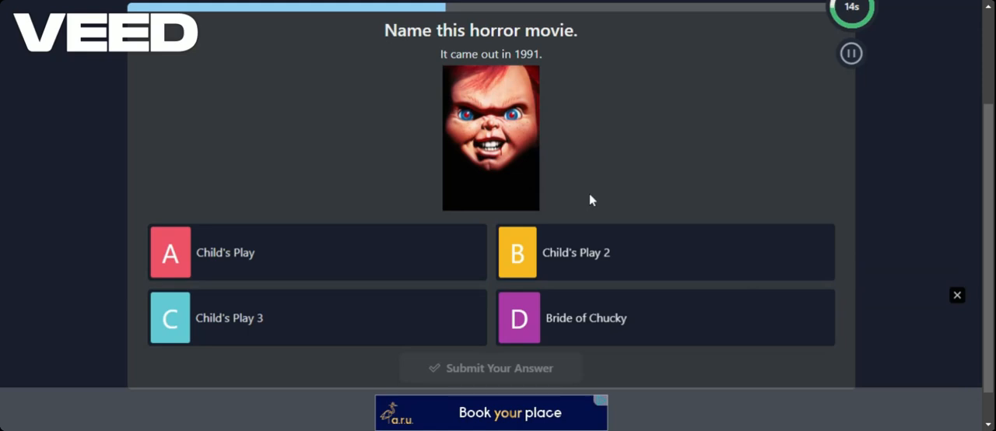
mouse_move(594, 259)
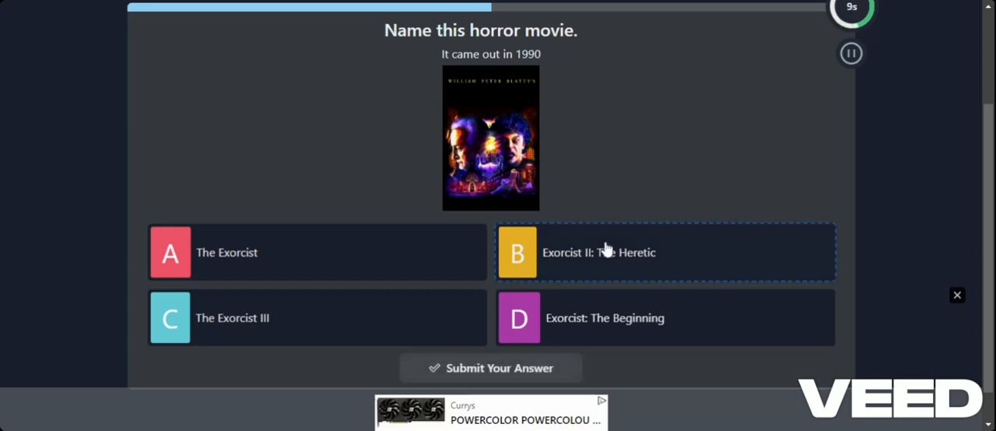
left_click(490, 368)
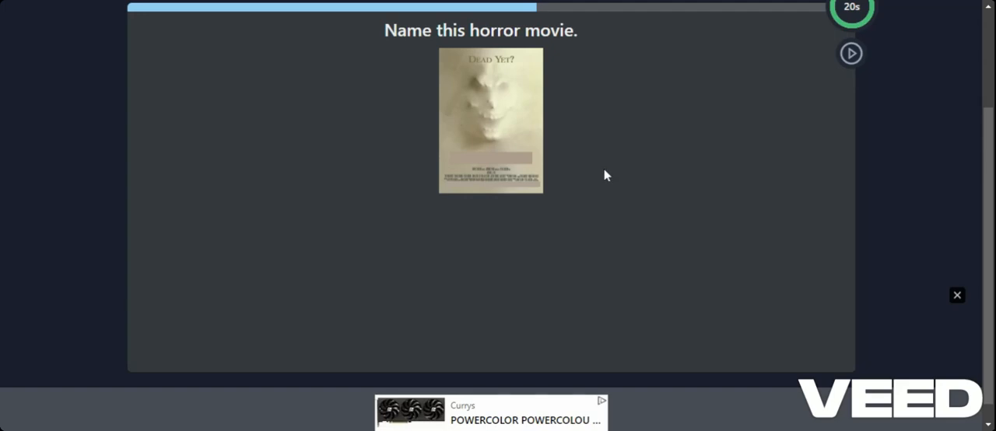
left_click(850, 53)
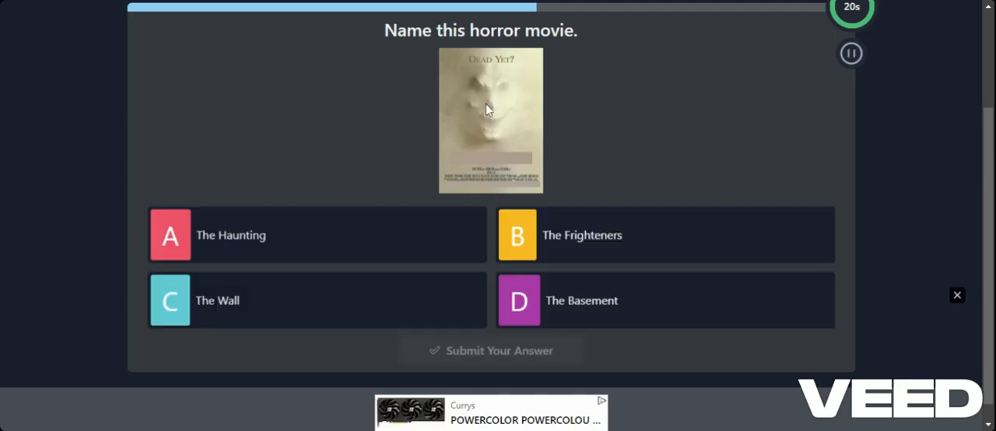
mouse_move(572, 141)
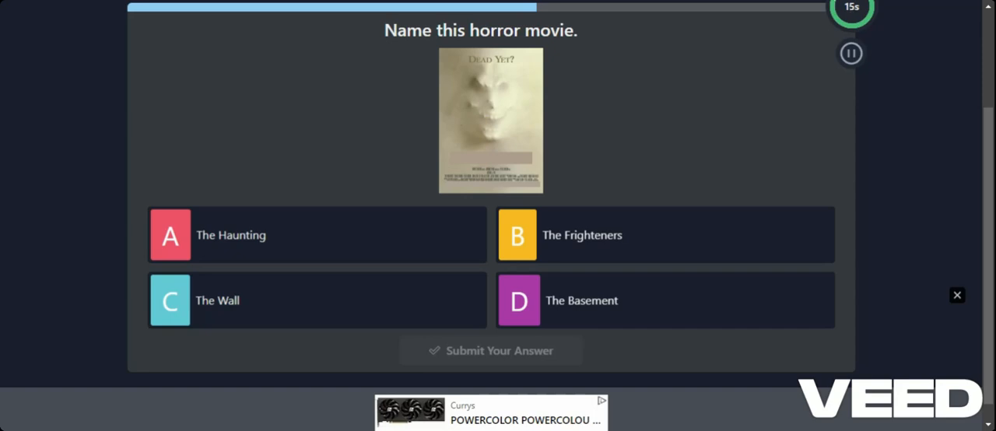
mouse_move(332, 316)
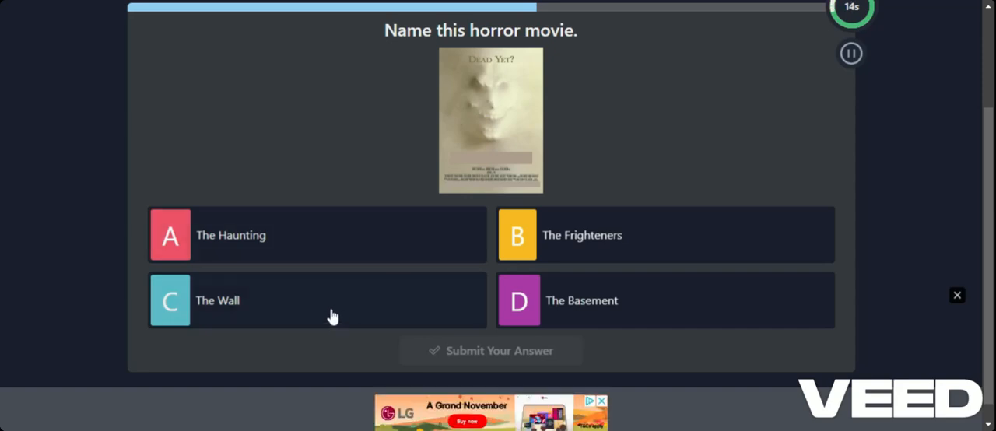
left_click(317, 301)
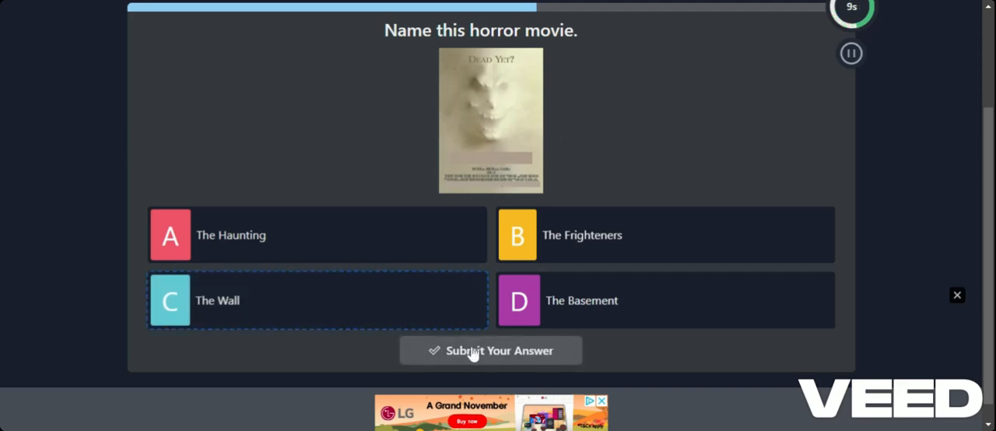
left_click(490, 350)
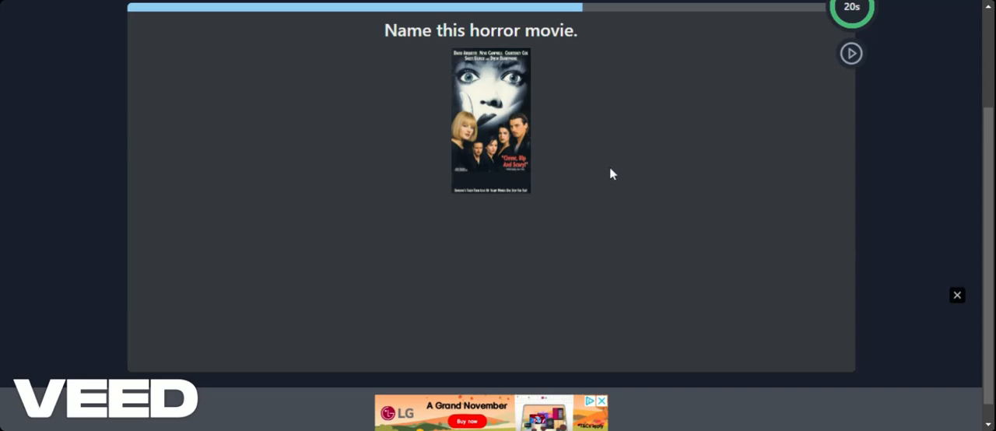
Submit A Scream and D Bram Stoker's Dracula for the first two posters
left_click(850, 53)
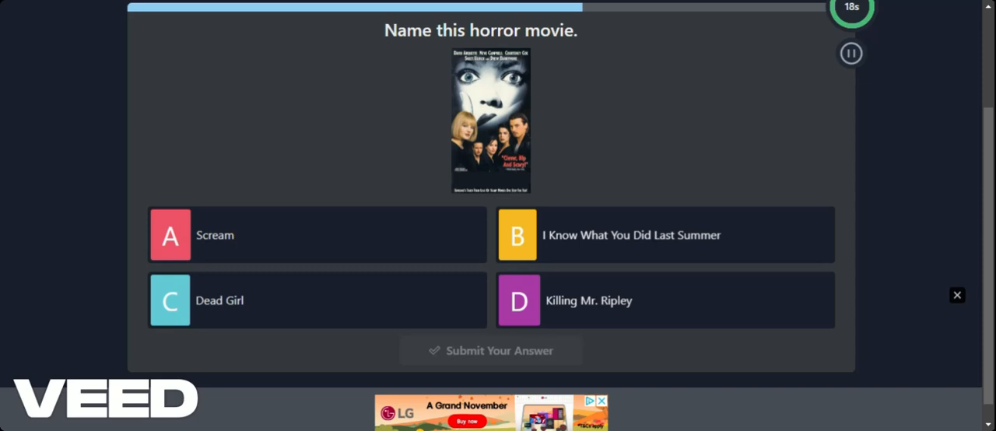
mouse_move(338, 260)
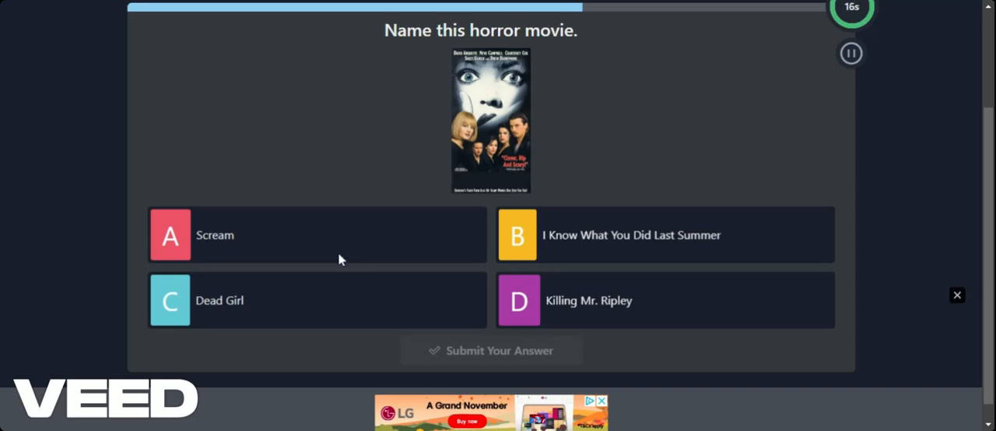
mouse_move(325, 244)
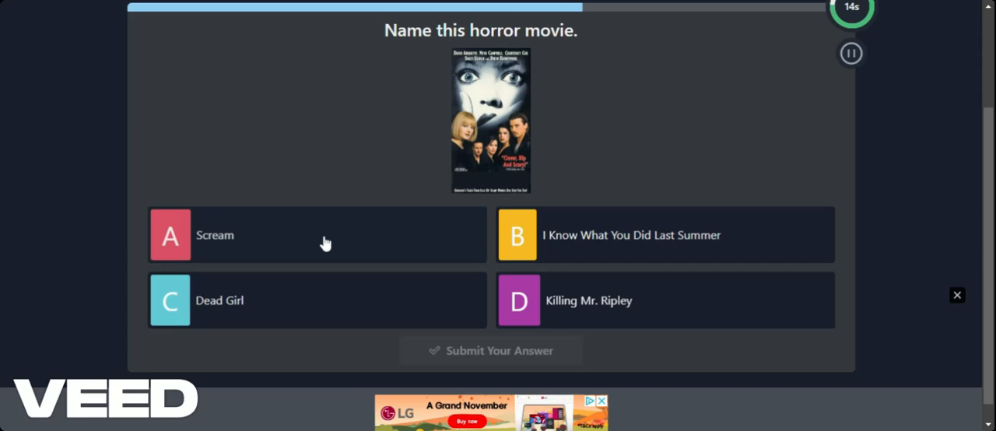
left_click(316, 235)
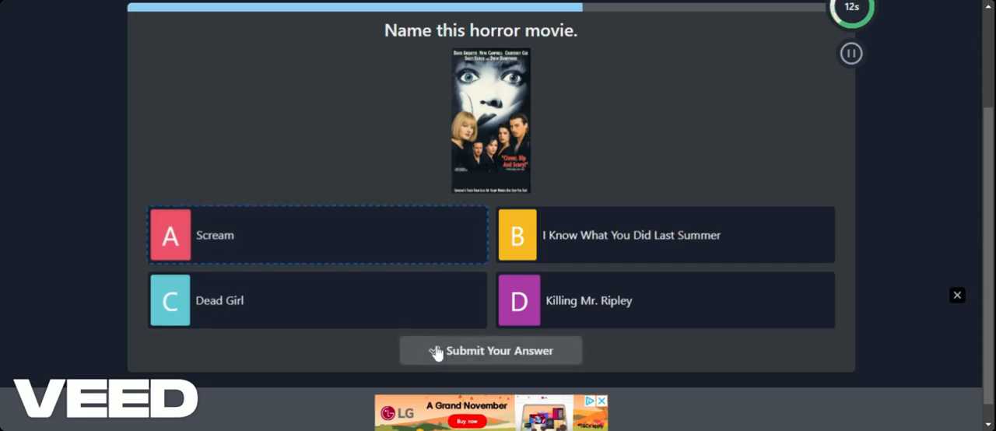
left_click(491, 350)
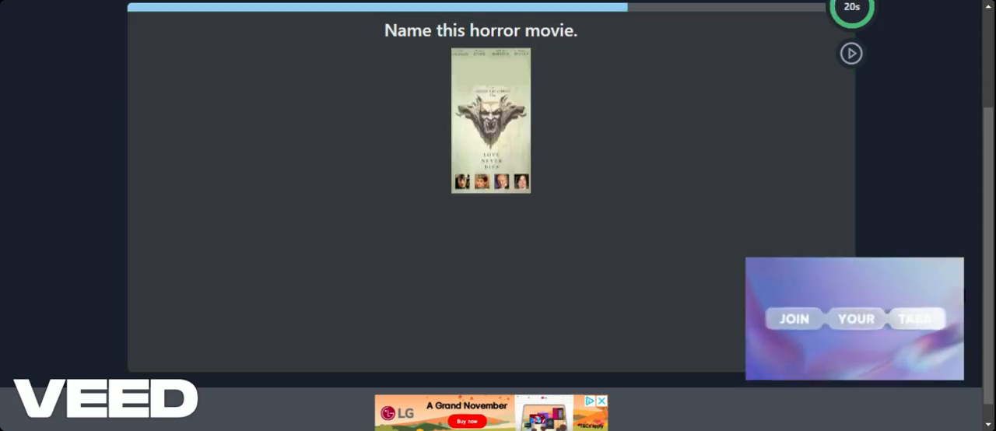
left_click(850, 53)
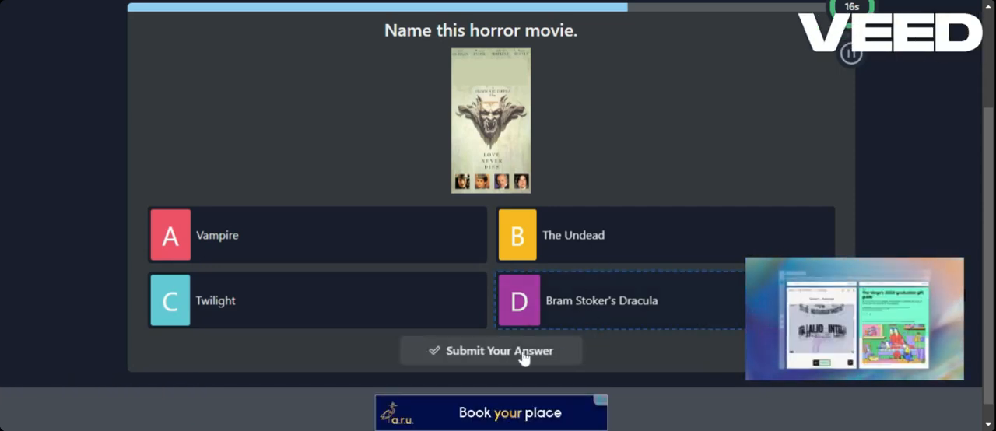
left_click(492, 350)
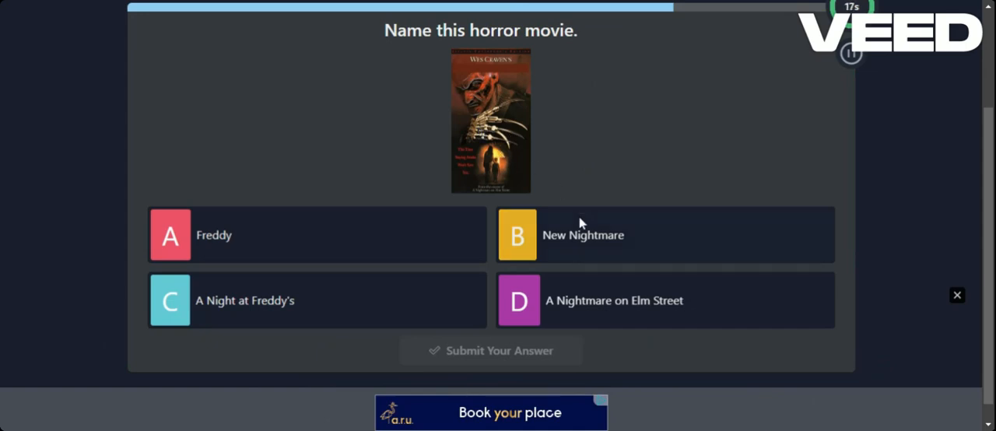
Submit D A Nightmare on Elm Street, A It and C Night of the Living Dead
left_click(661, 300)
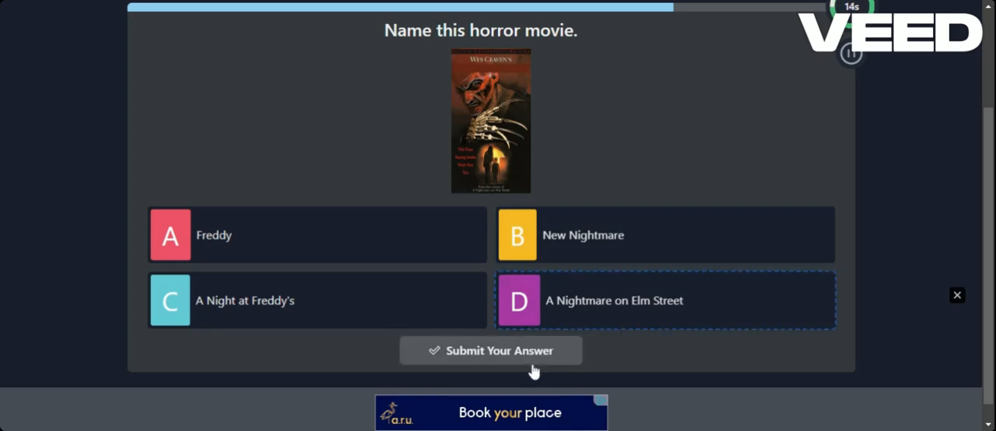
left_click(490, 350)
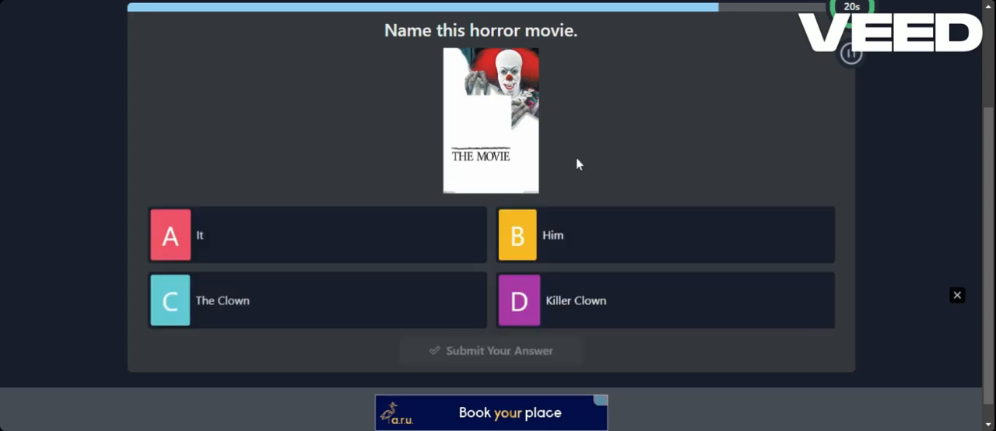
mouse_move(408, 246)
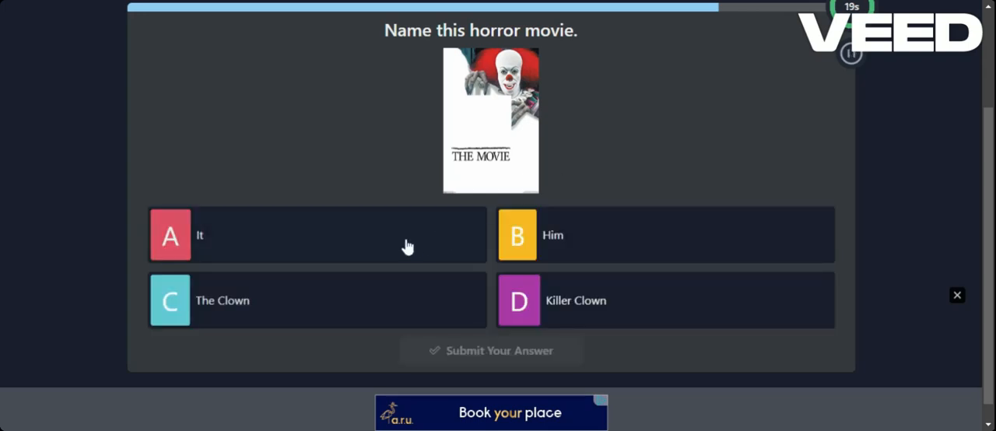
left_click(317, 235)
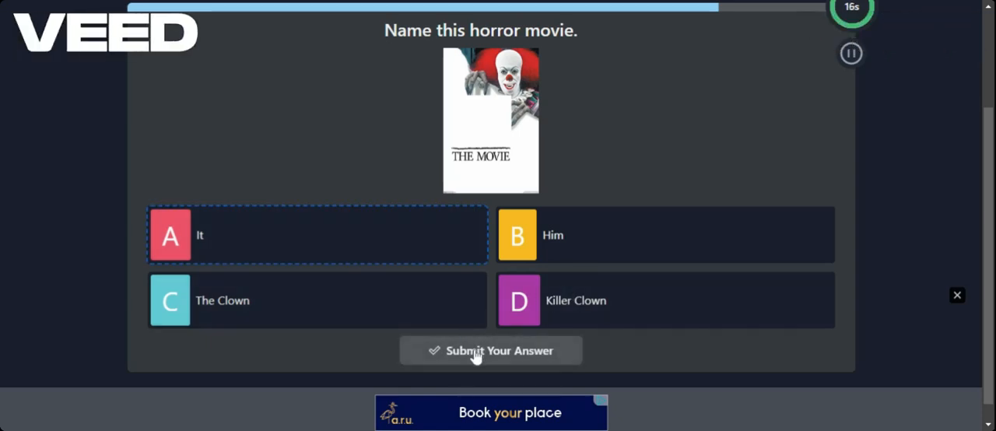
left_click(490, 350)
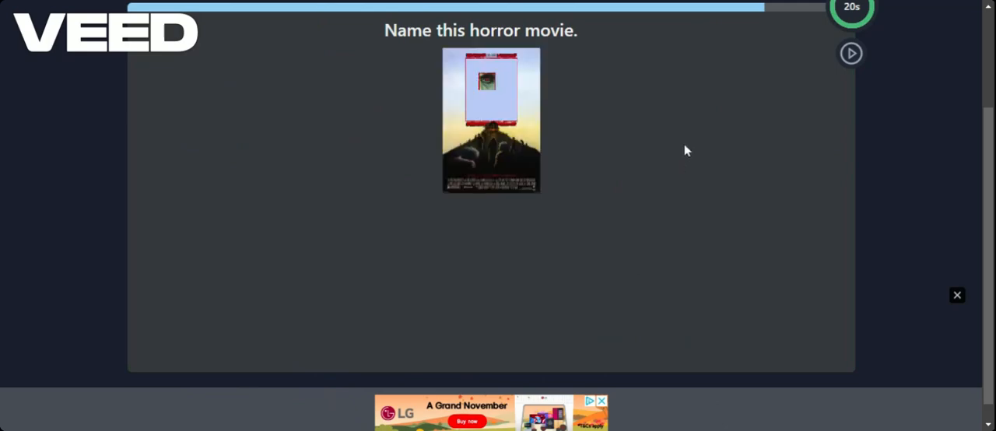
left_click(850, 53)
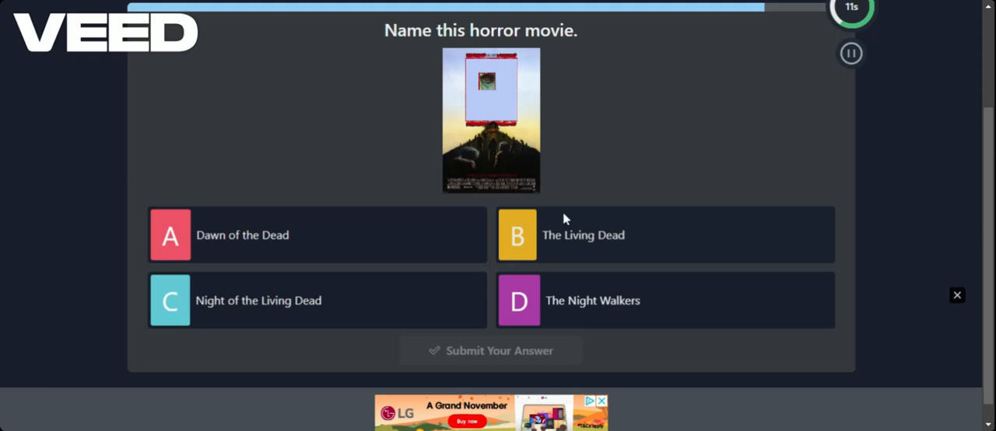
left_click(315, 300)
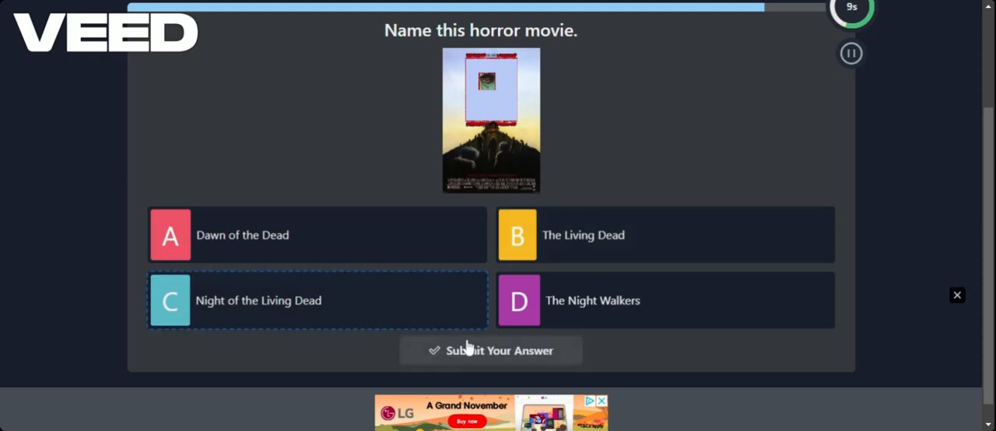
left_click(490, 350)
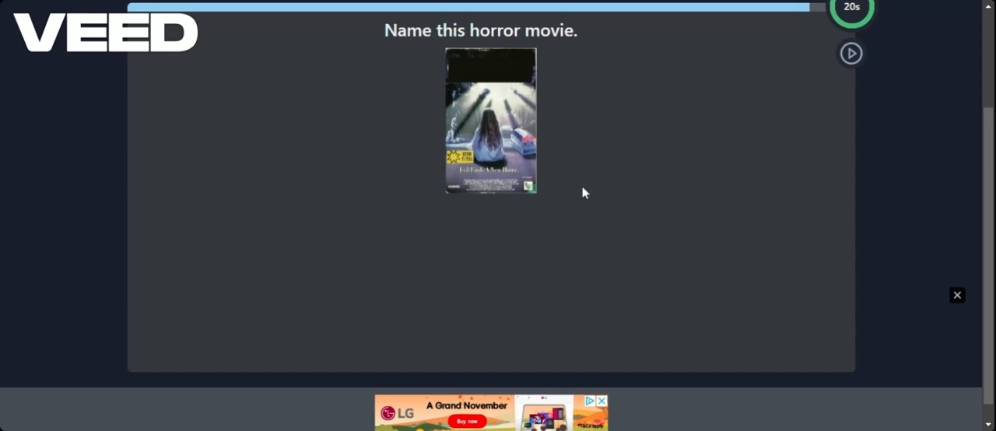
Pick an Amityville/Asheville answer tile for the girl-above-dollhouse poster
left_click(850, 53)
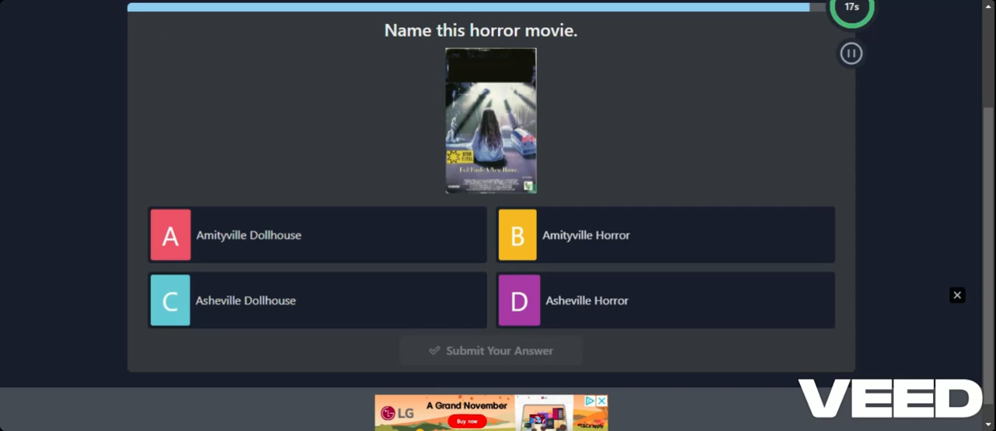
mouse_move(599, 236)
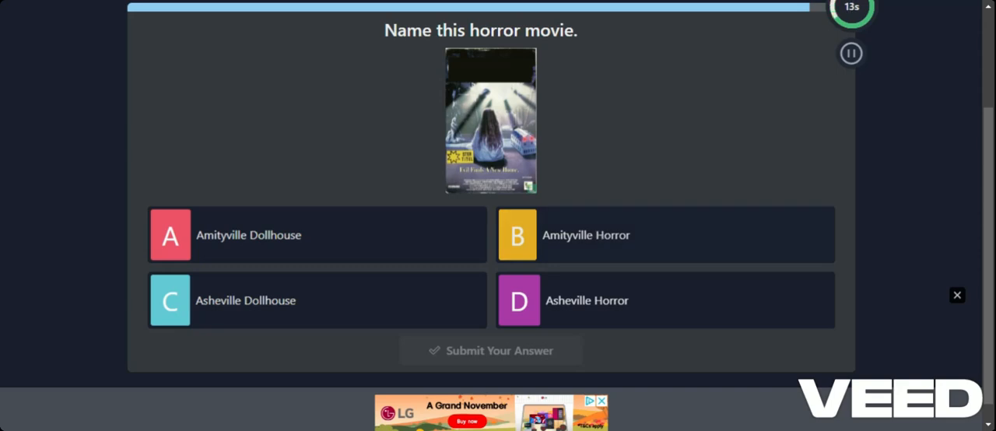
left_click(665, 235)
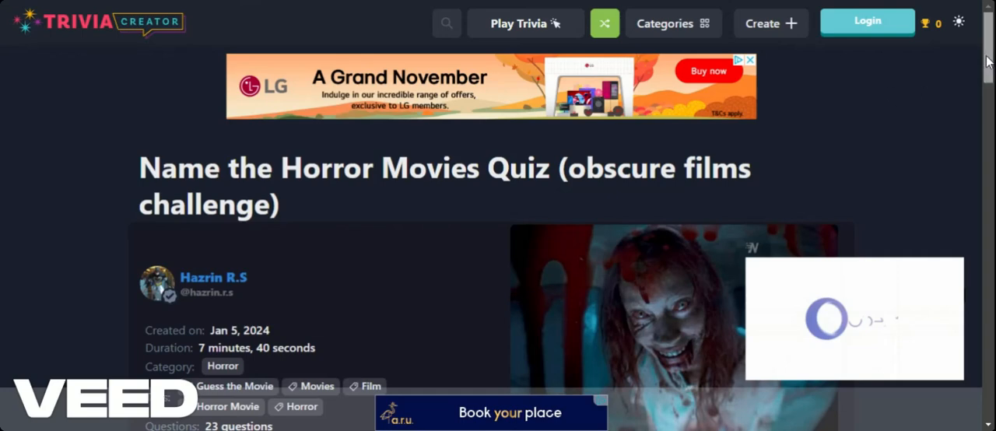
Scroll down the obscure films challenge page and hit PLAY to load 'Name of movie?'
scroll("down", 3)
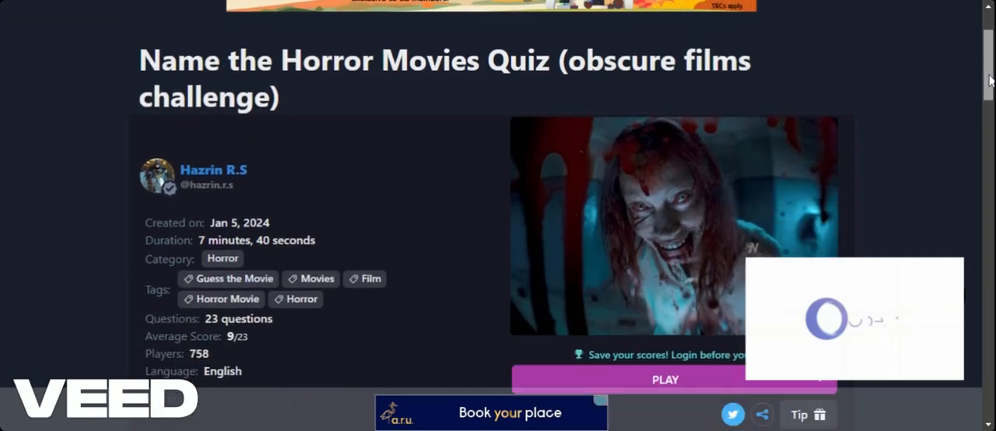
scroll("down", 3)
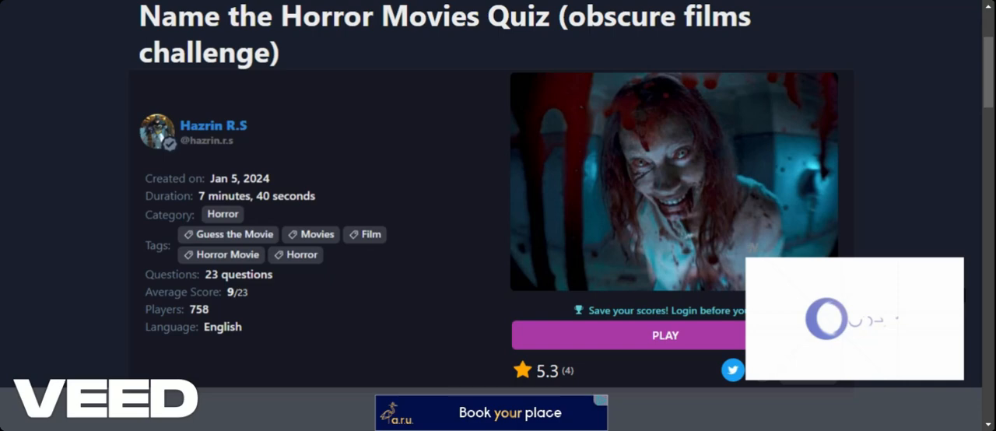
mouse_move(483, 317)
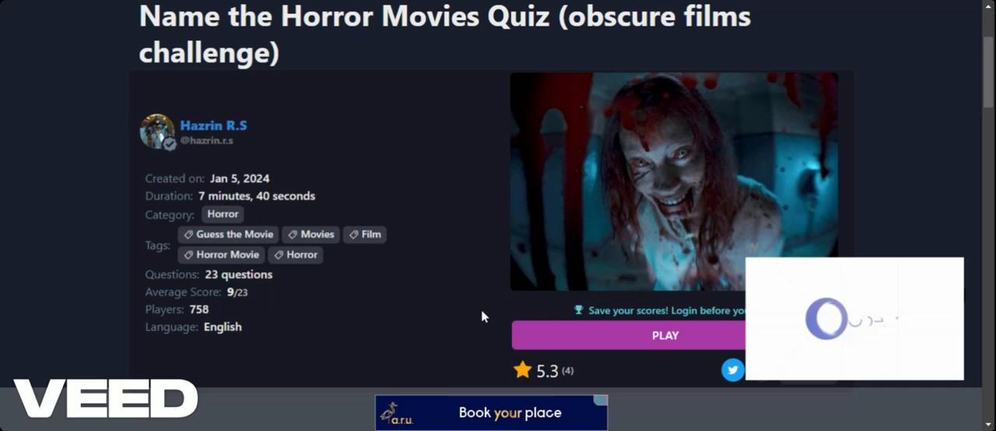
left_click(665, 335)
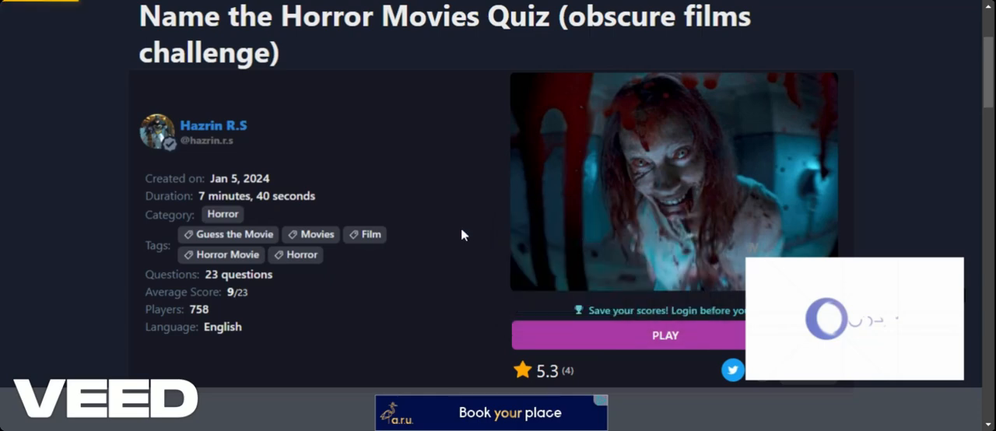
left_click(664, 336)
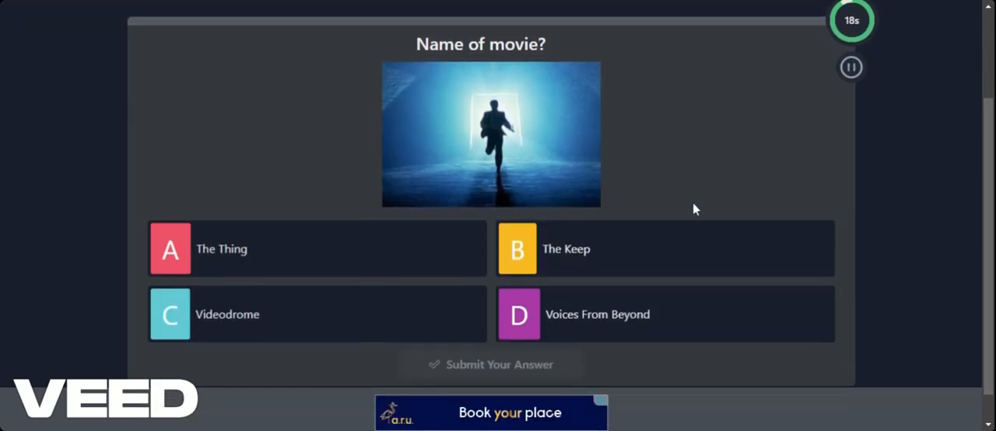
mouse_move(688, 204)
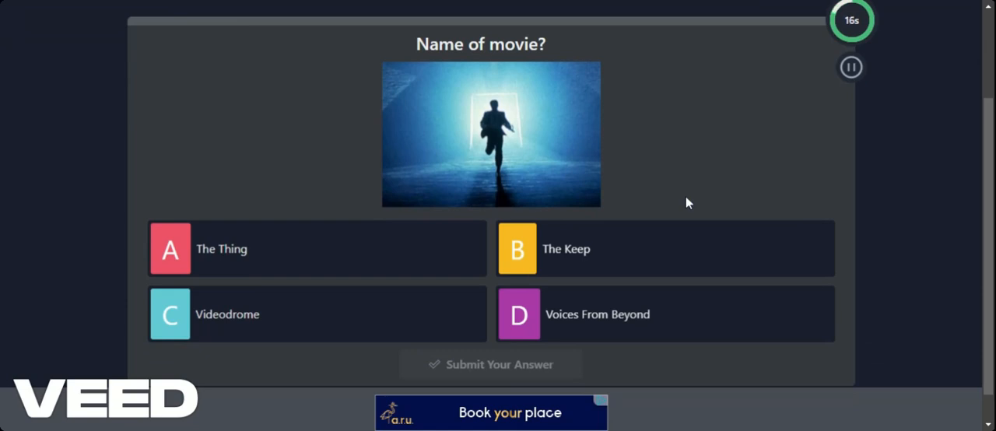
mouse_move(445, 254)
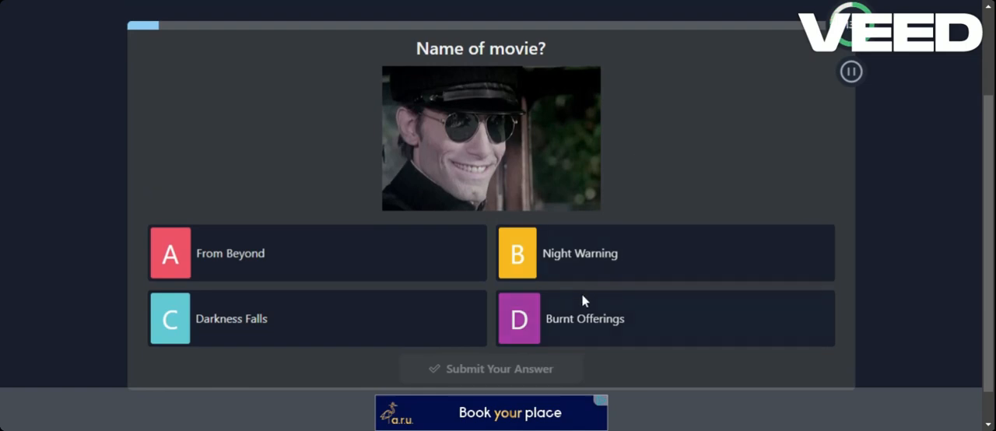
Answer the grinning officer still, then submit D Splinter for the severed-hand still
left_click(666, 318)
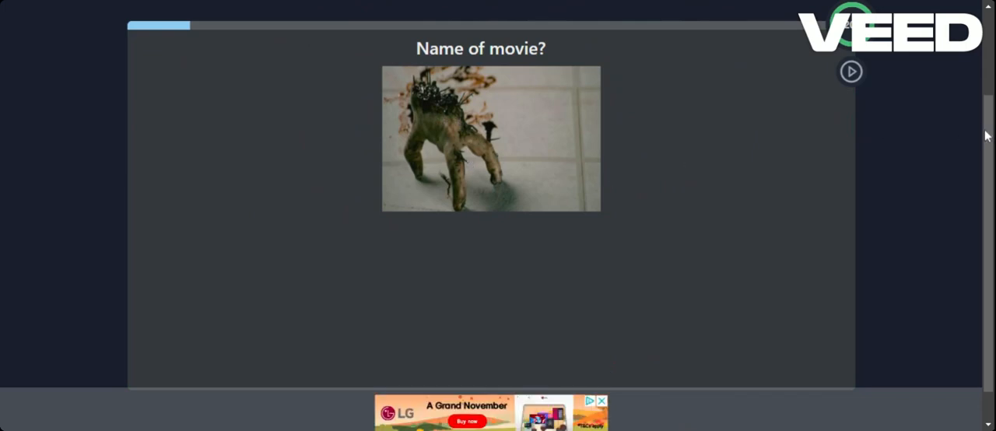
left_click(851, 70)
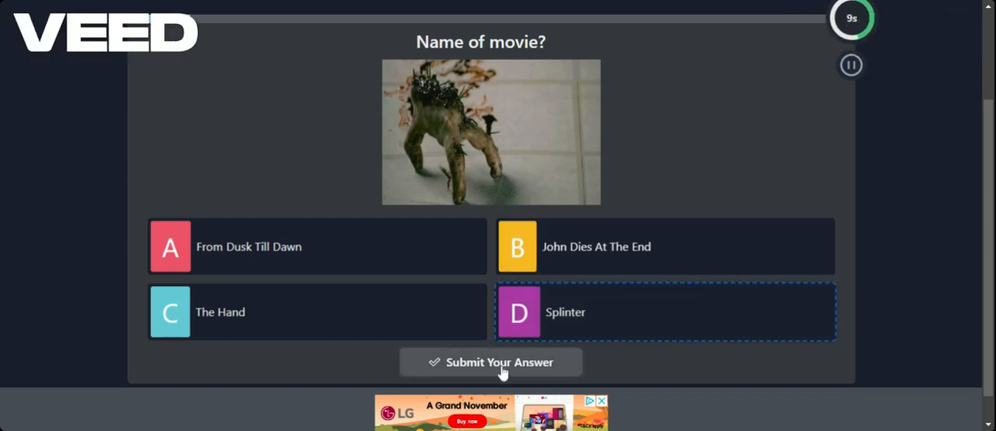
left_click(316, 312)
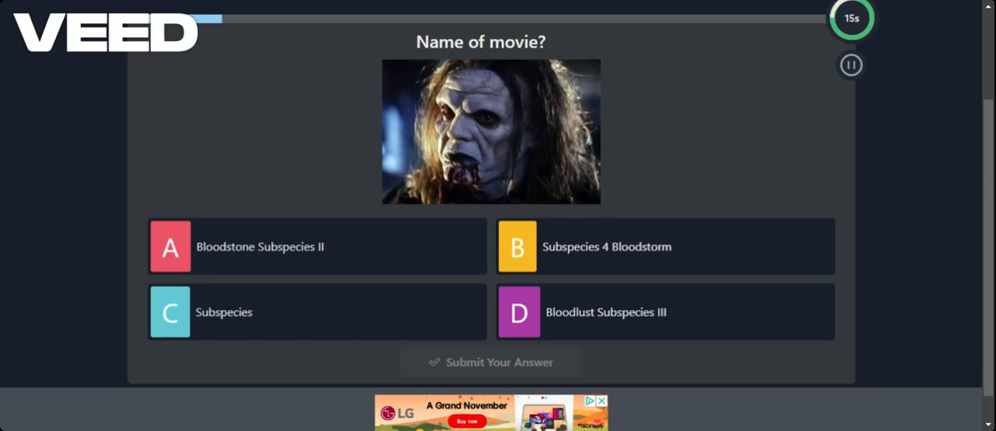
Submit C Subspecies for the Subspecies still and advance to the next question
left_click(315, 312)
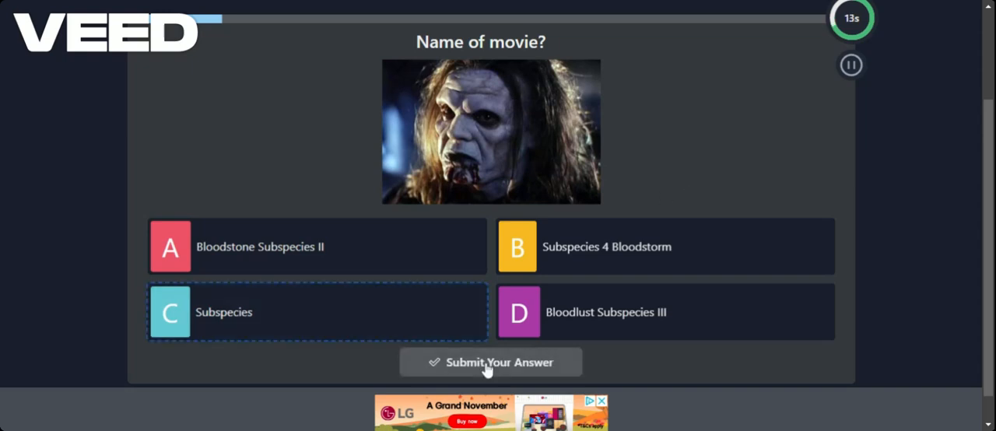
left_click(490, 362)
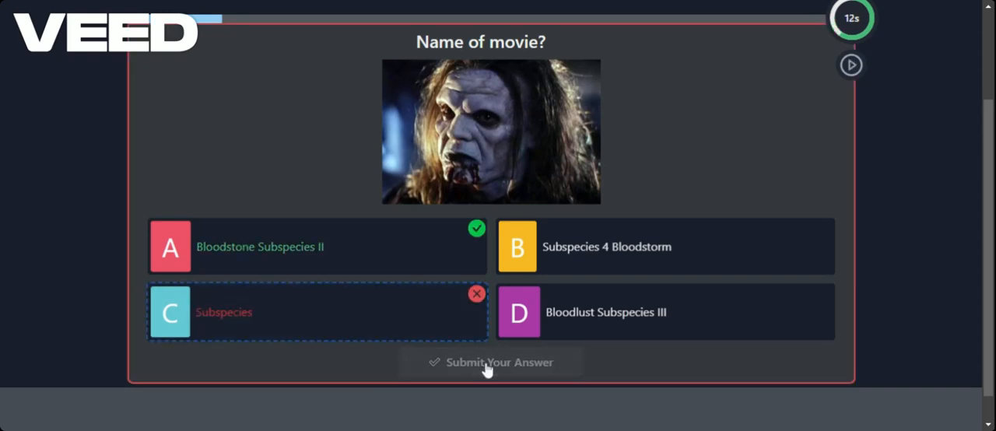
left_click(490, 362)
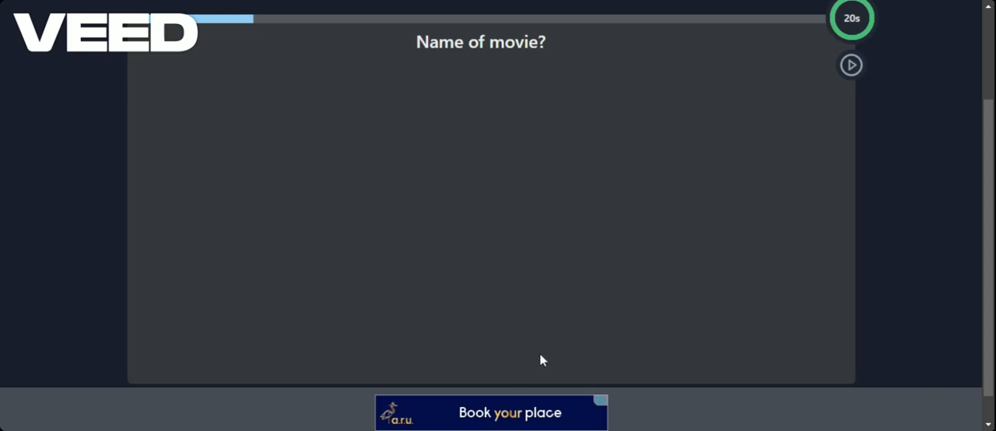
left_click(850, 65)
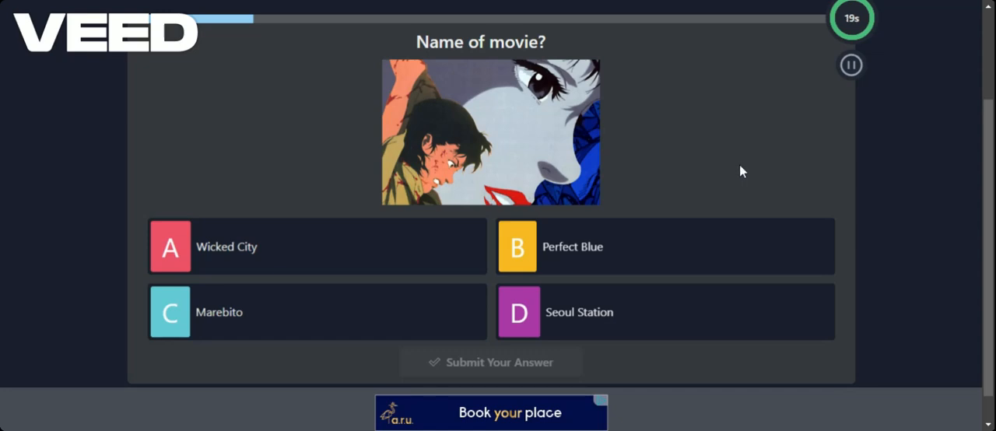
mouse_move(522, 134)
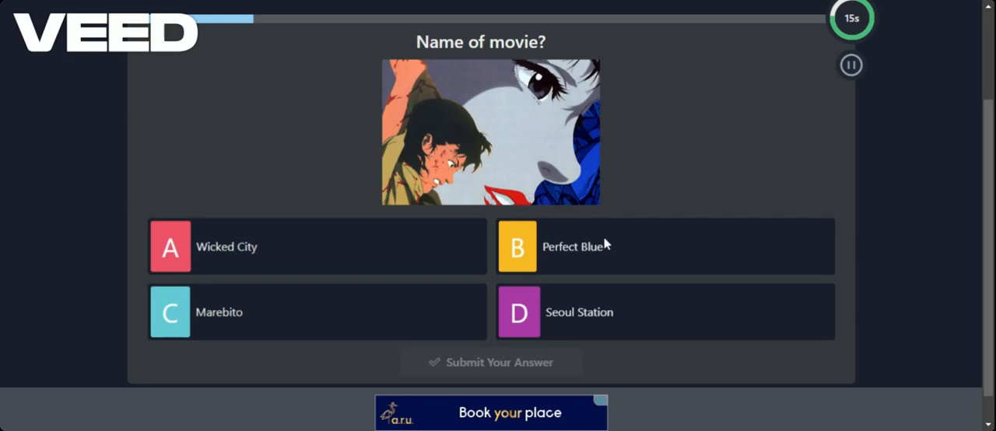
Submit B Perfect Blue, then pick The Ghost of Yotsuya on the red-framed still
left_click(665, 247)
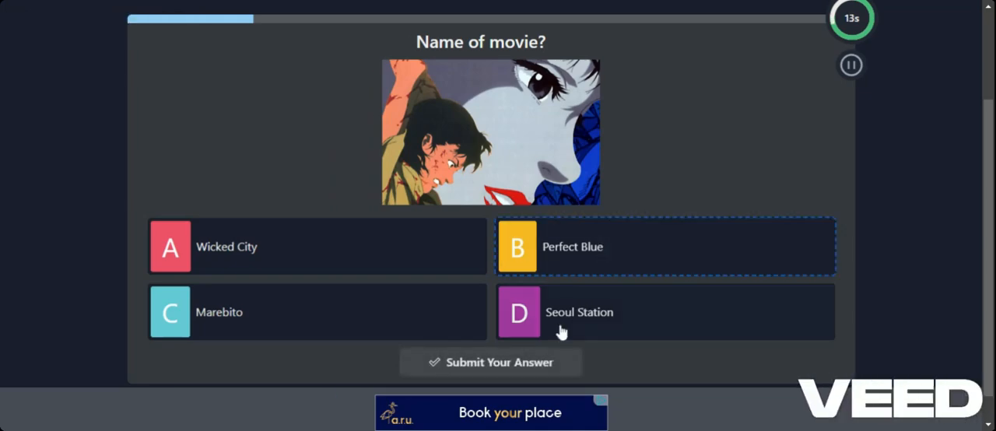
left_click(492, 361)
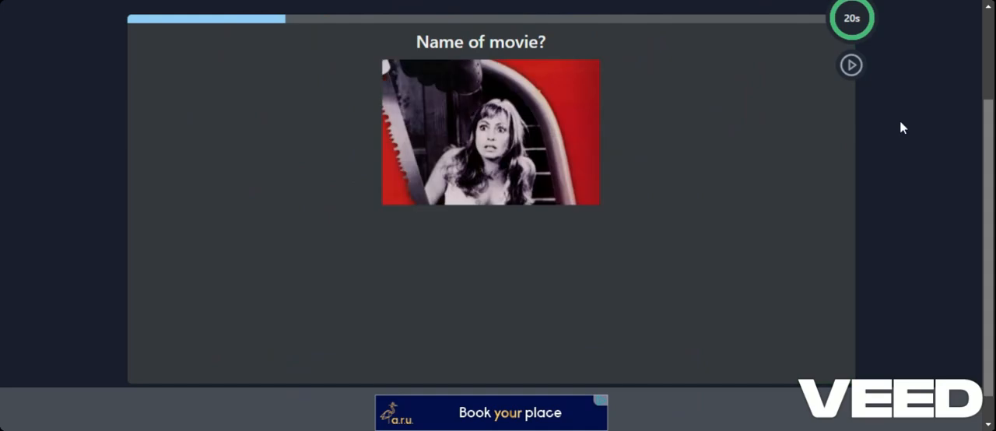
left_click(850, 65)
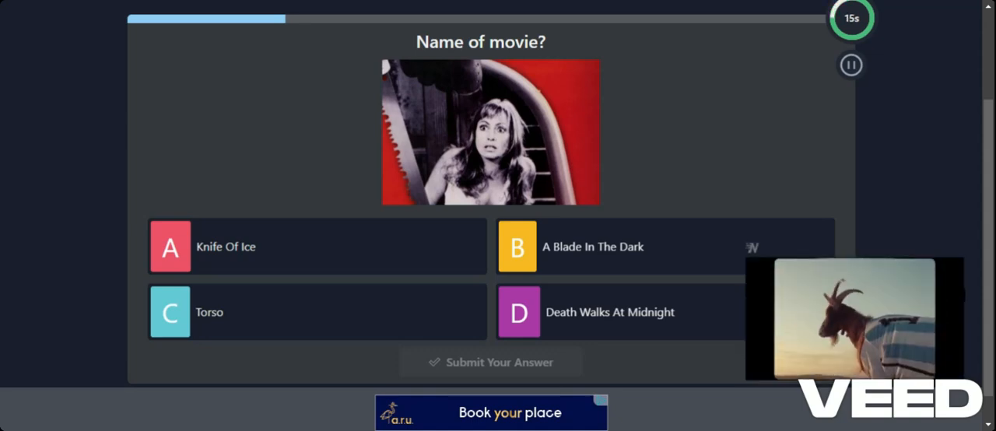
left_click(615, 312)
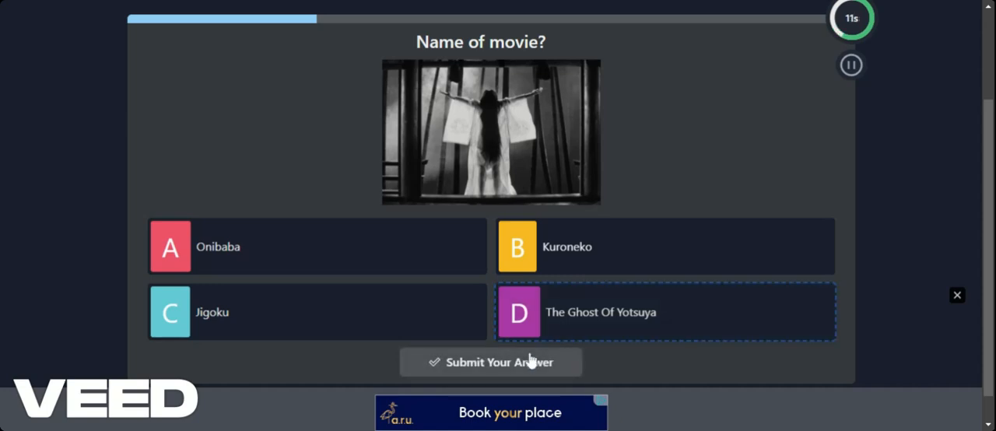
Submit D The Ghost Of Yotsuya, A Puppet Master II and C Deliver Us From Evil
left_click(491, 362)
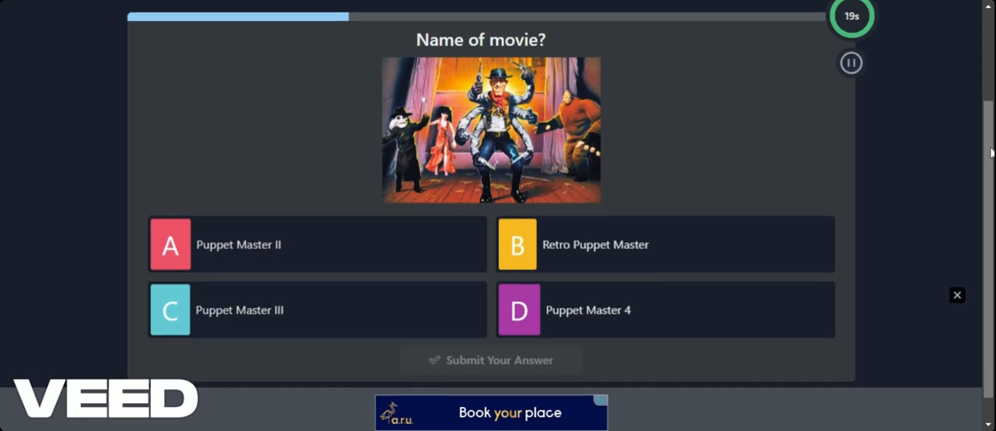
mouse_move(700, 147)
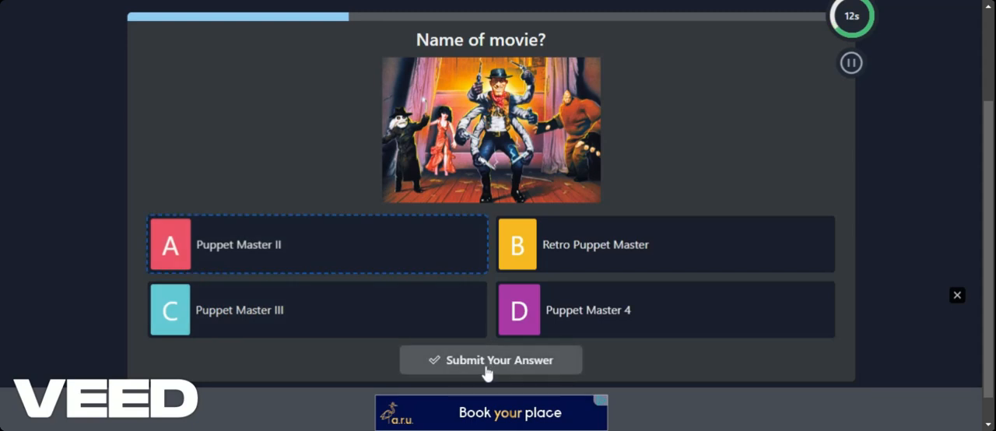
left_click(491, 360)
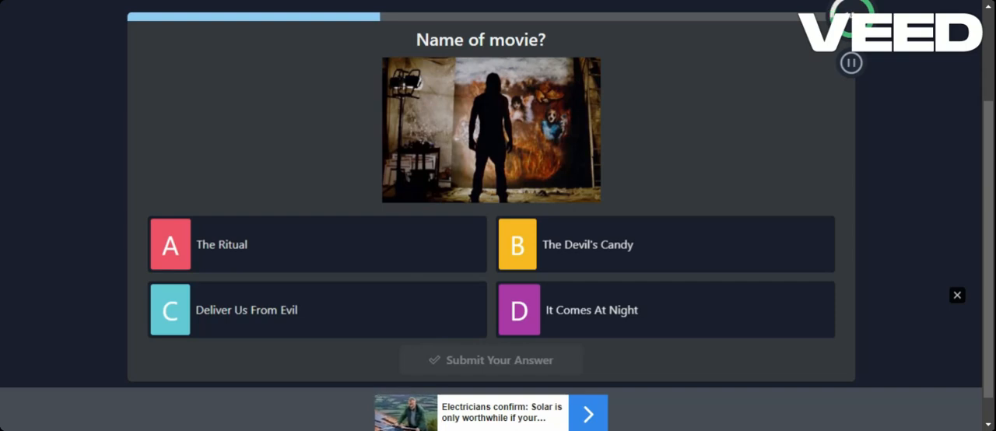
left_click(316, 309)
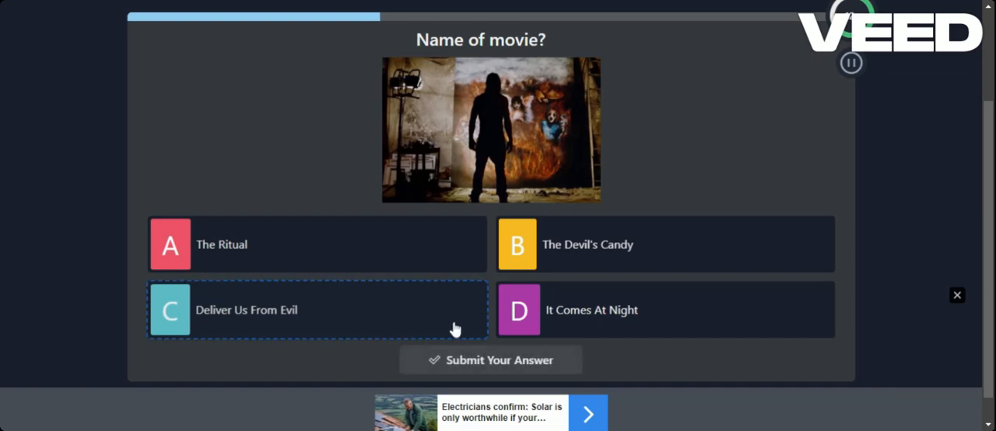
left_click(490, 360)
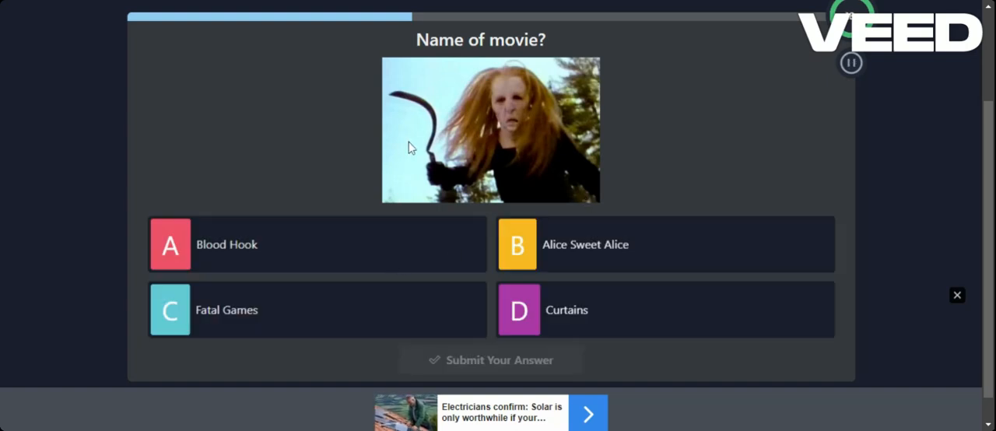
mouse_move(411, 230)
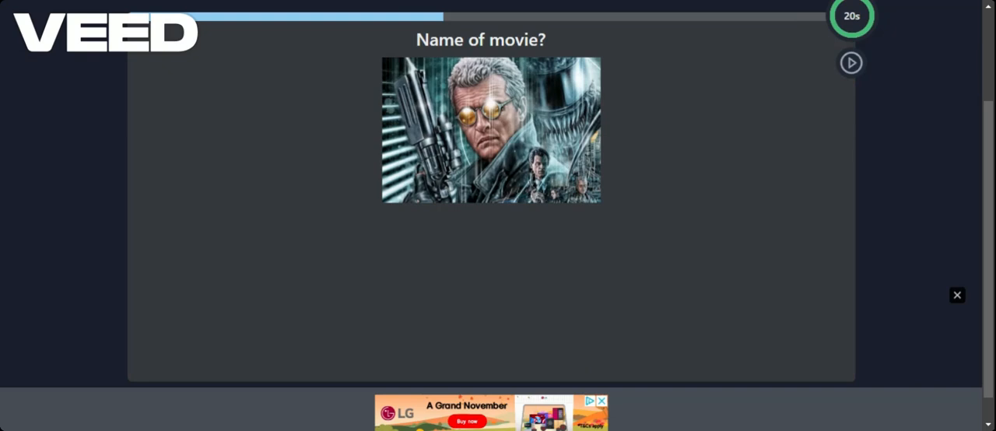
Submit B House Of Mortal Sin, C Stir Of Echoes and D Slaughter High
left_click(851, 62)
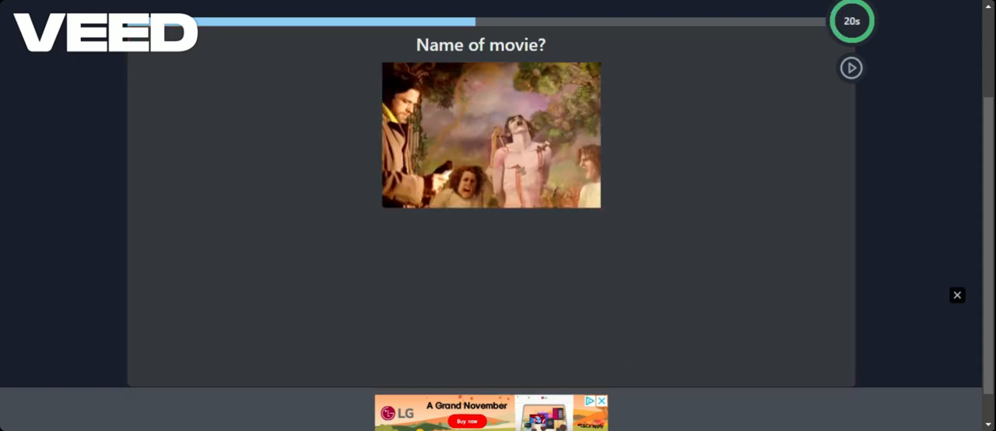
left_click(850, 68)
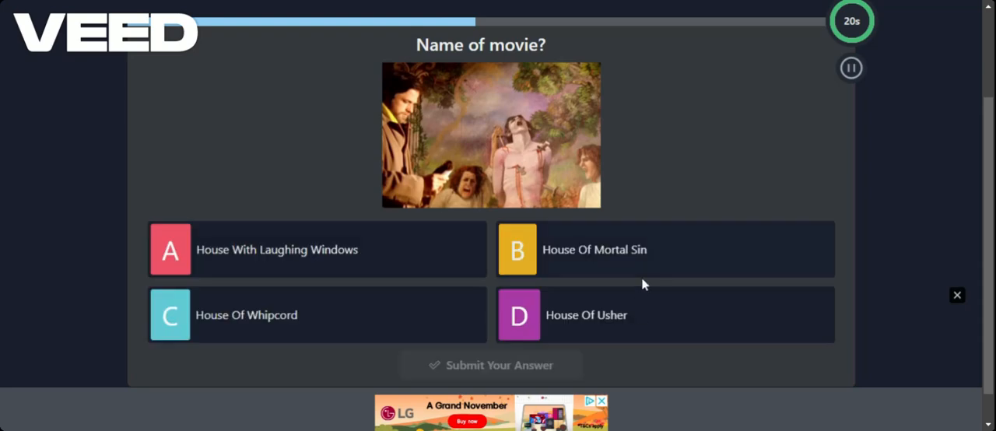
mouse_move(611, 250)
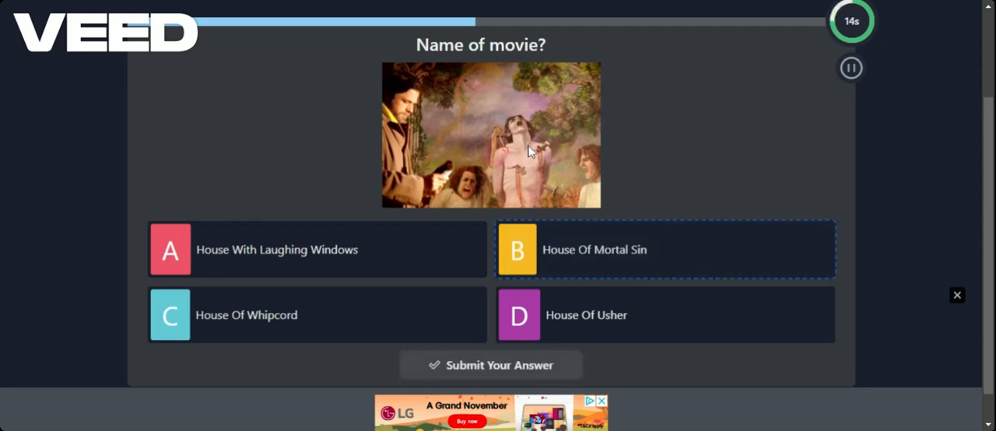
mouse_move(494, 373)
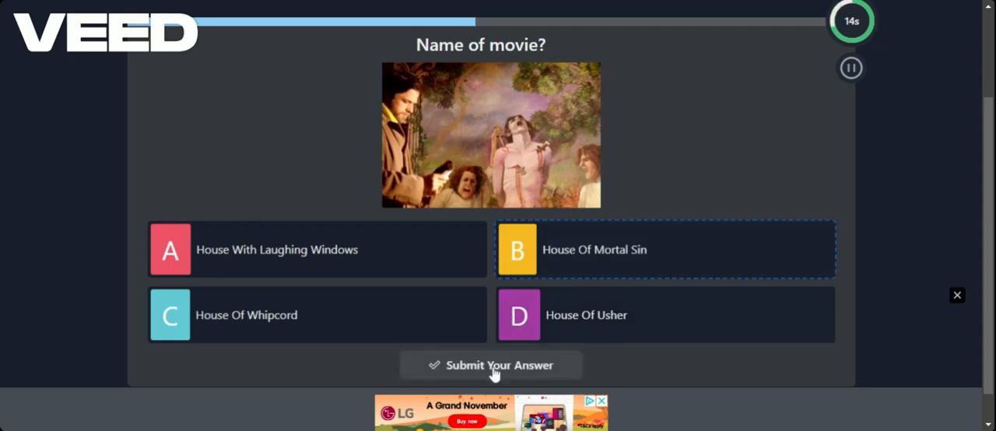
left_click(491, 365)
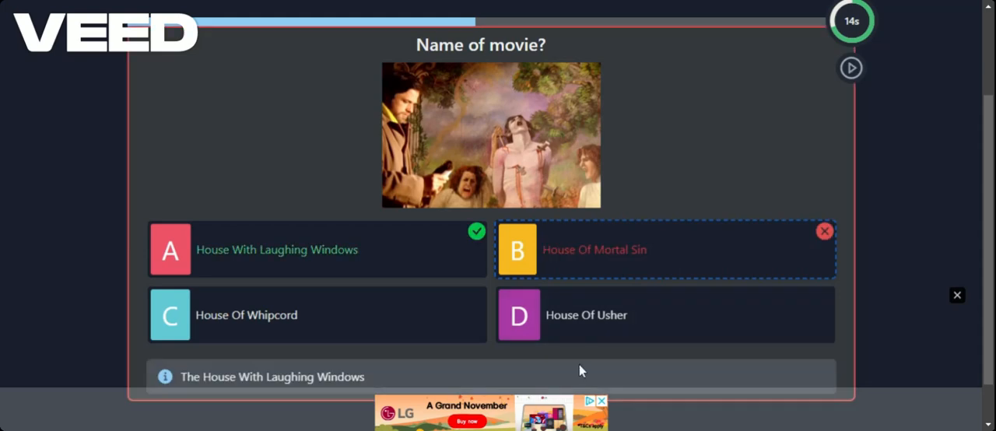
mouse_move(586, 370)
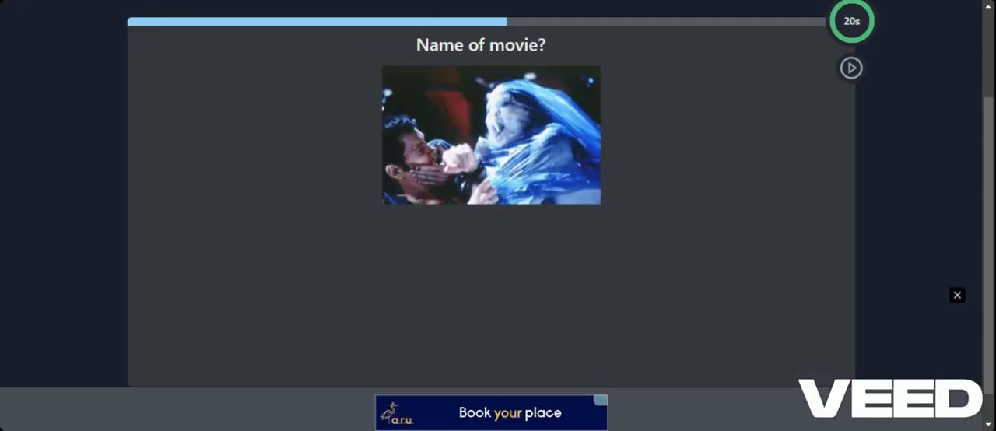
mouse_move(762, 229)
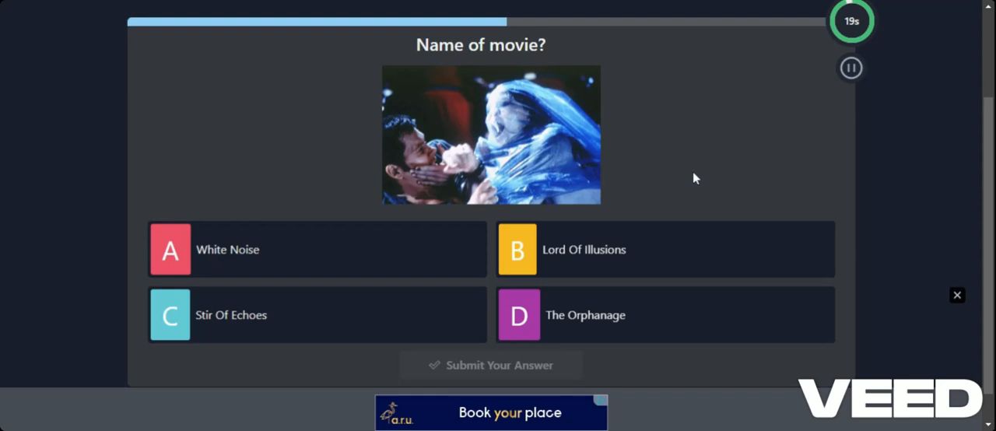
mouse_move(425, 296)
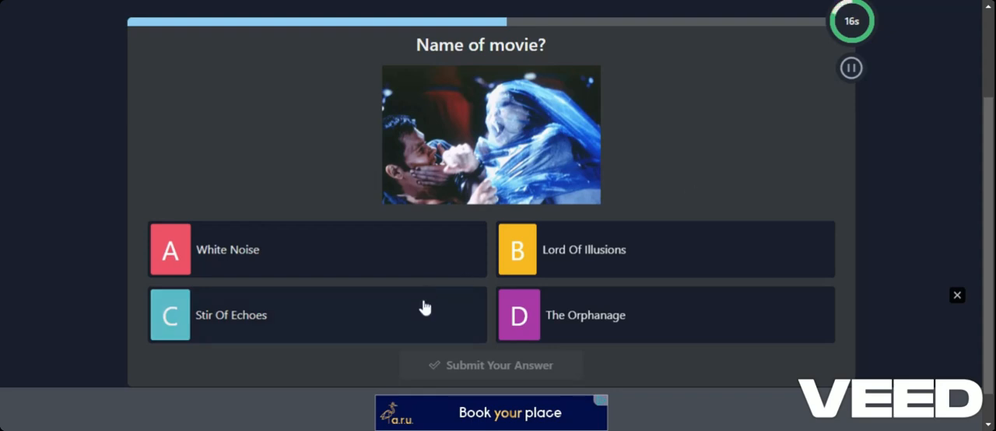
left_click(317, 315)
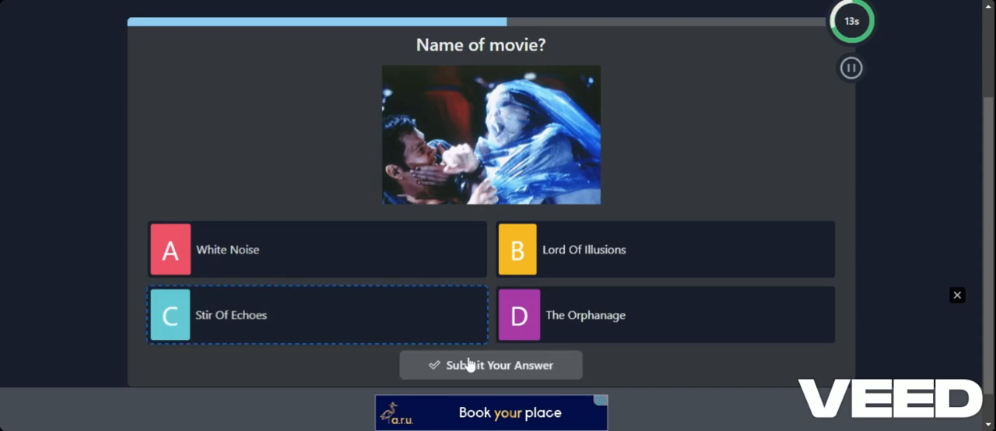
left_click(490, 365)
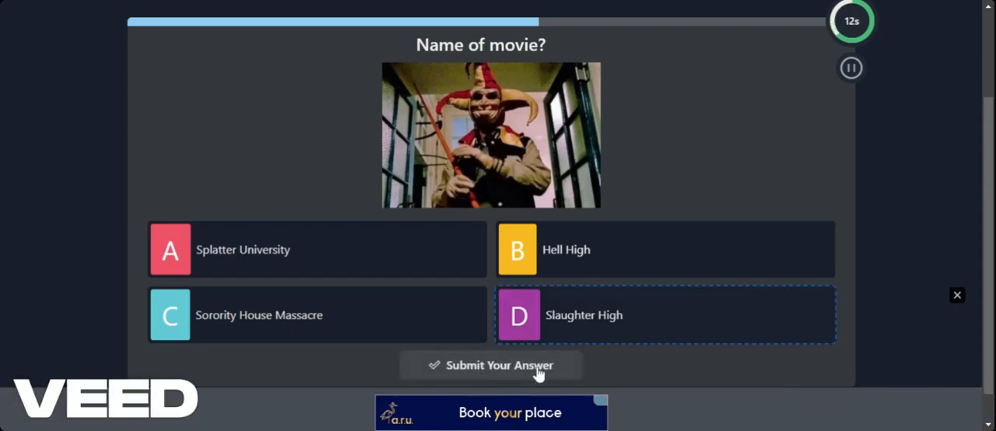
left_click(491, 365)
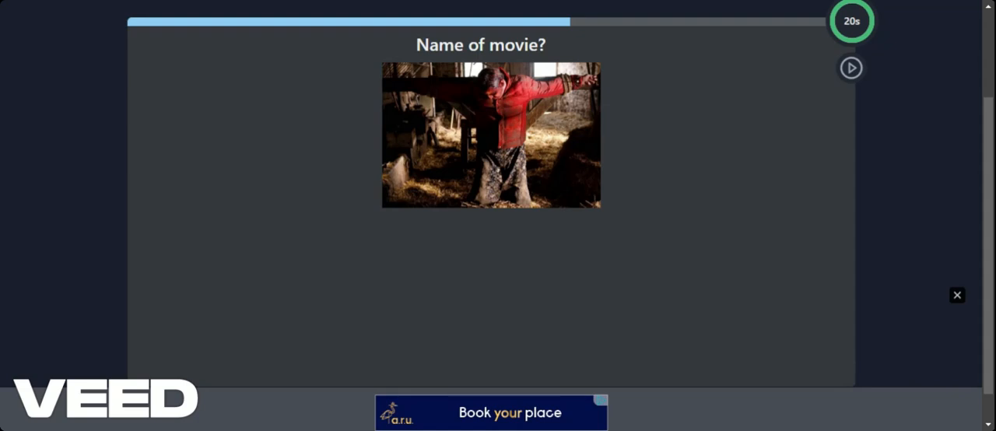
Submit Visiting Hours, D Gonjiam Haunted Asylum and C Let Us Prey, advancing after each
left_click(850, 68)
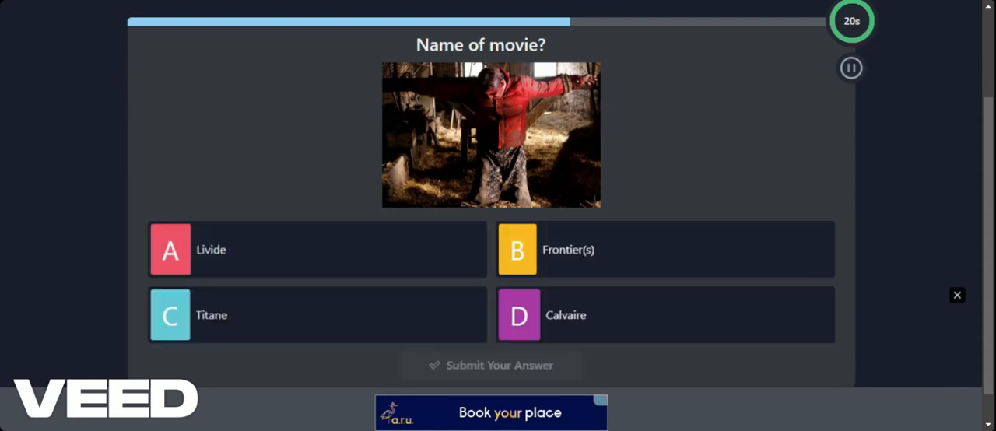
mouse_move(419, 302)
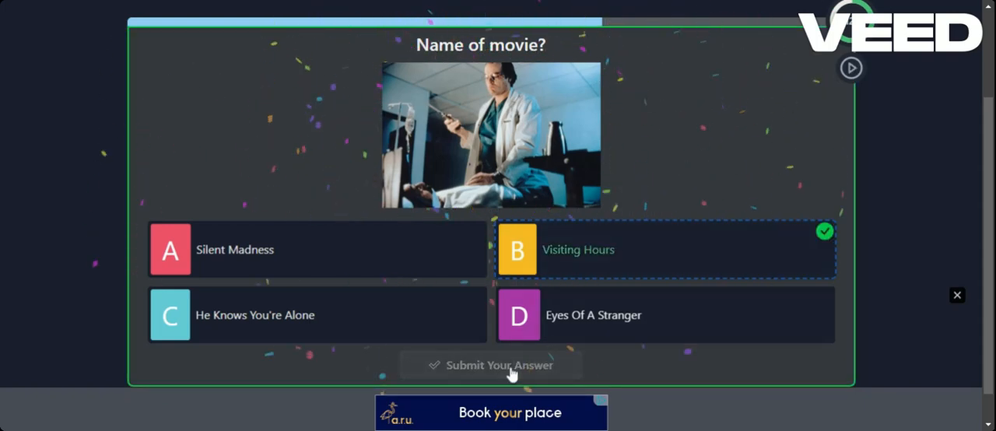
left_click(491, 365)
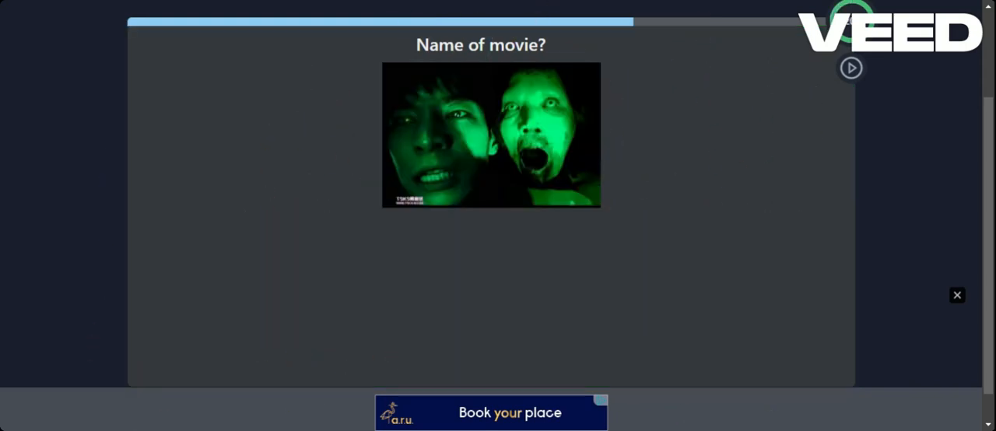
mouse_move(681, 179)
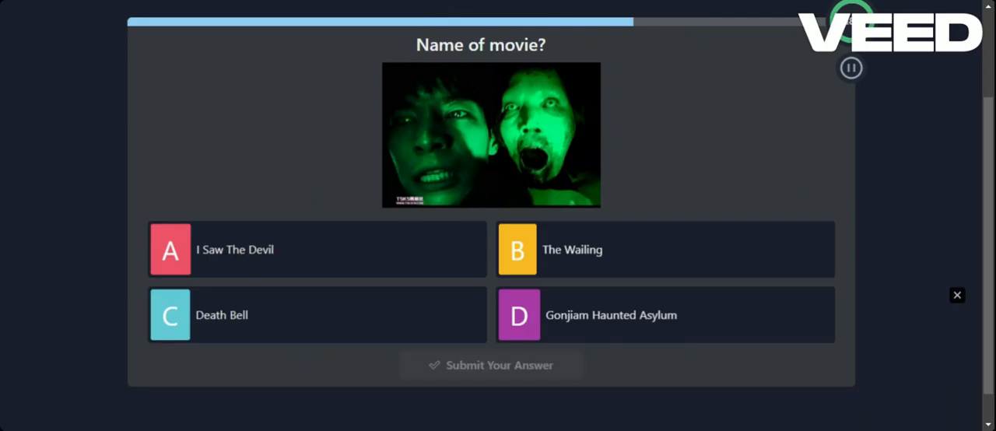
mouse_move(638, 314)
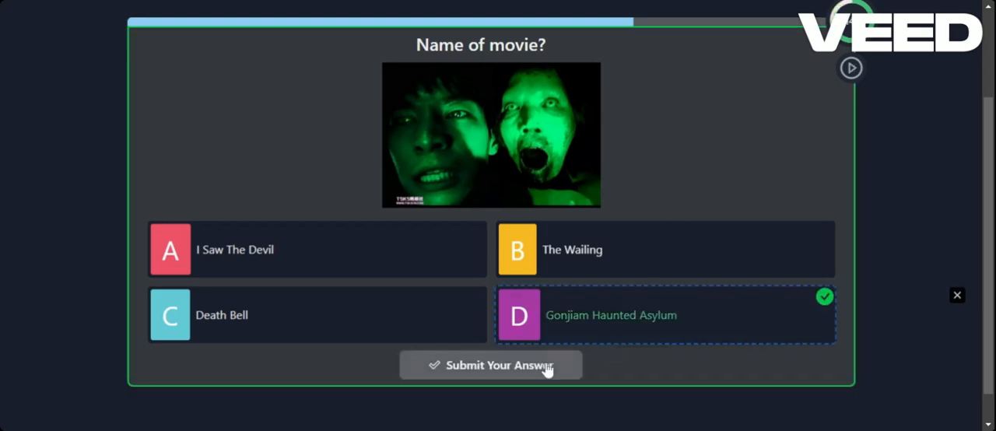
left_click(490, 365)
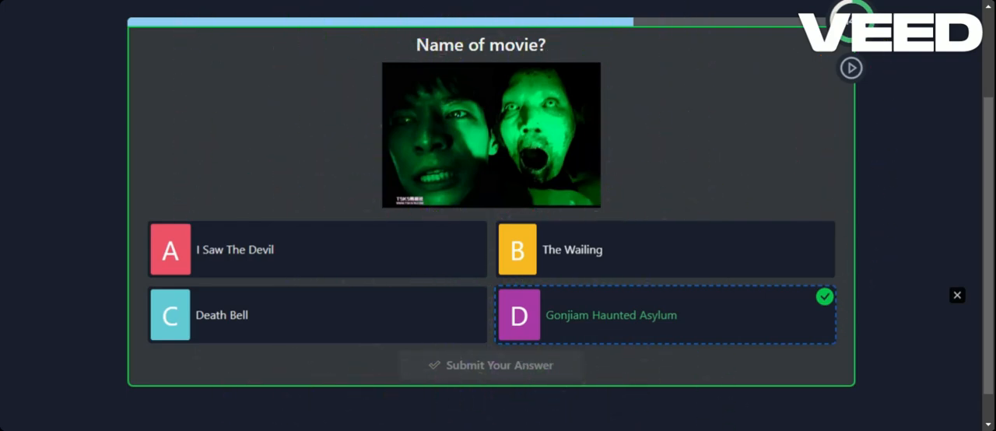
left_click(490, 365)
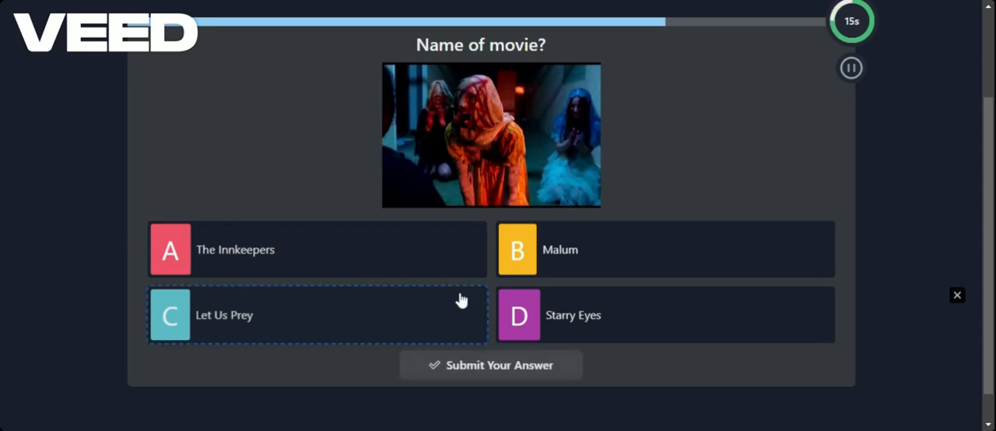
left_click(490, 364)
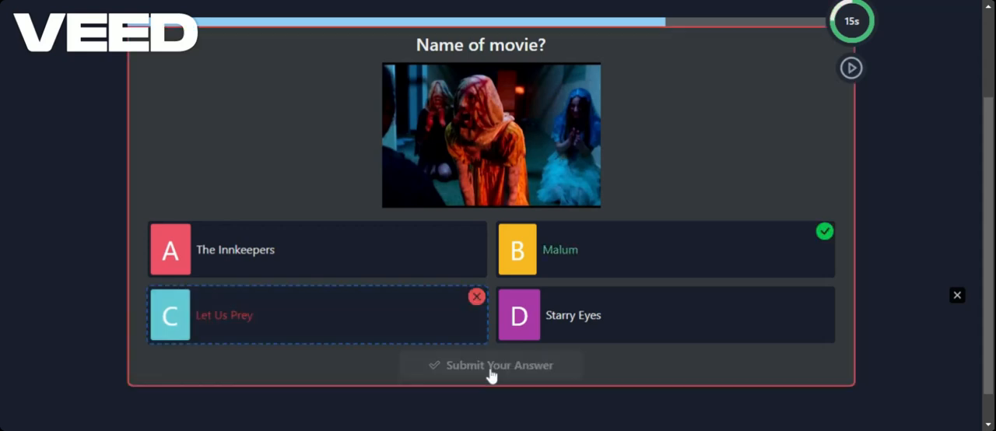
left_click(491, 365)
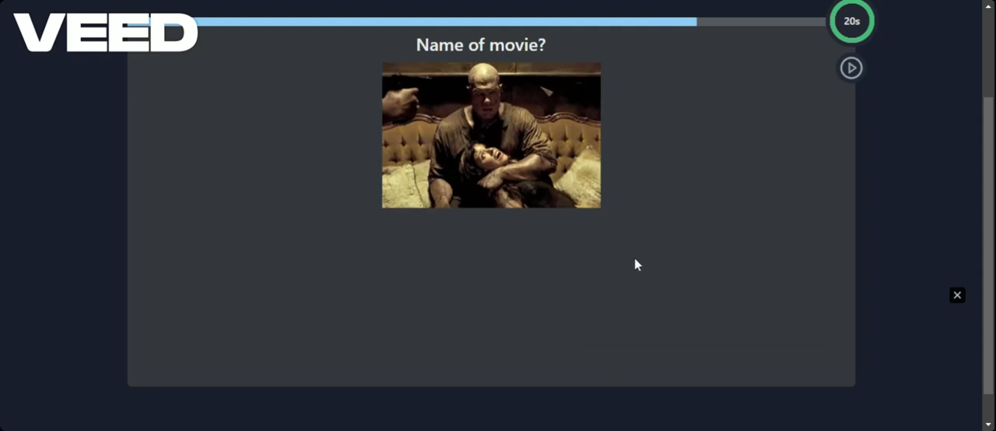
Submit A See No Evil, C Blood And Black Lace and D Diary Of A Madman
left_click(850, 68)
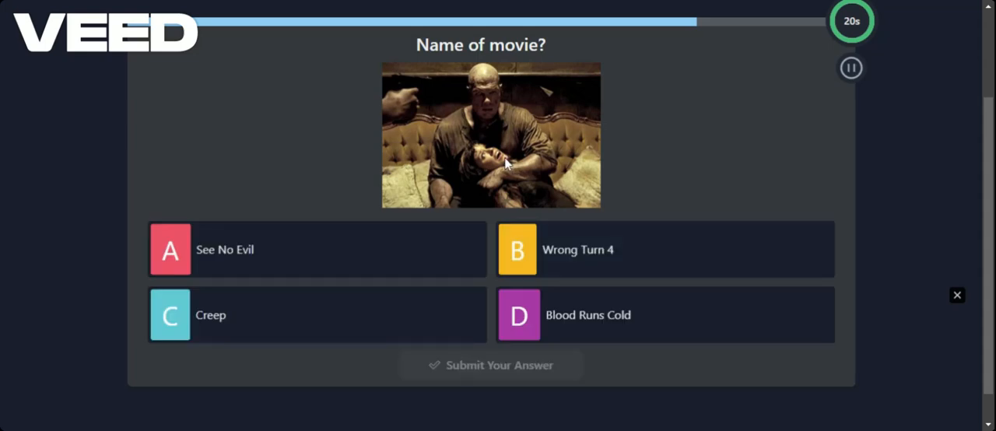
mouse_move(495, 176)
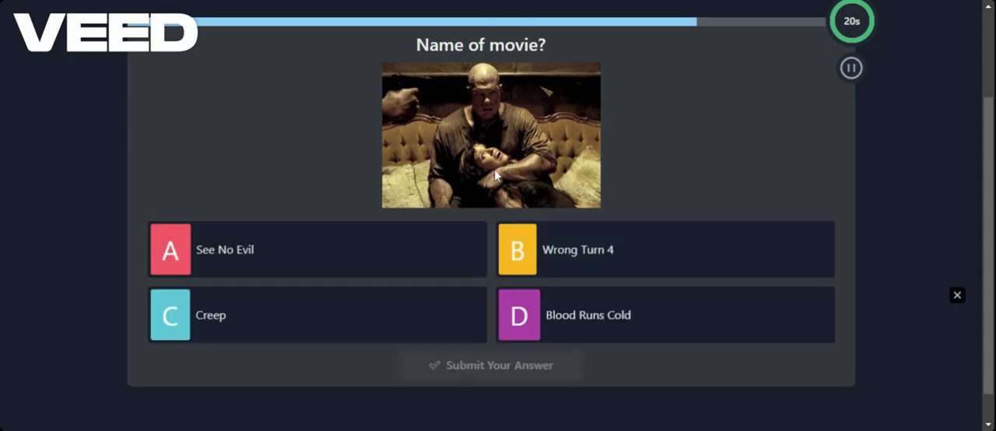
mouse_move(411, 256)
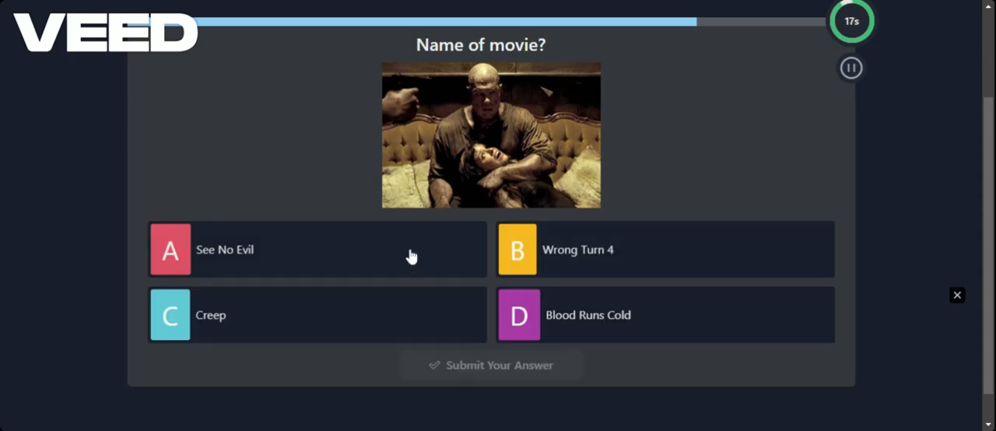
left_click(317, 249)
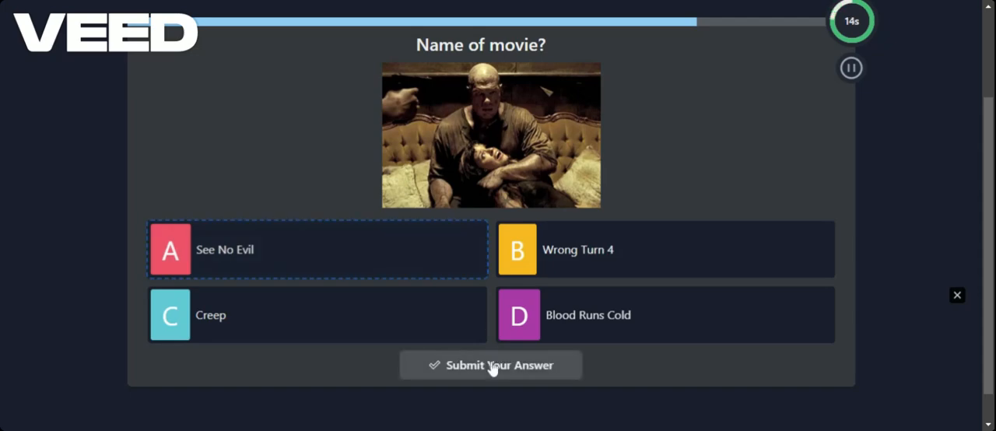
left_click(490, 365)
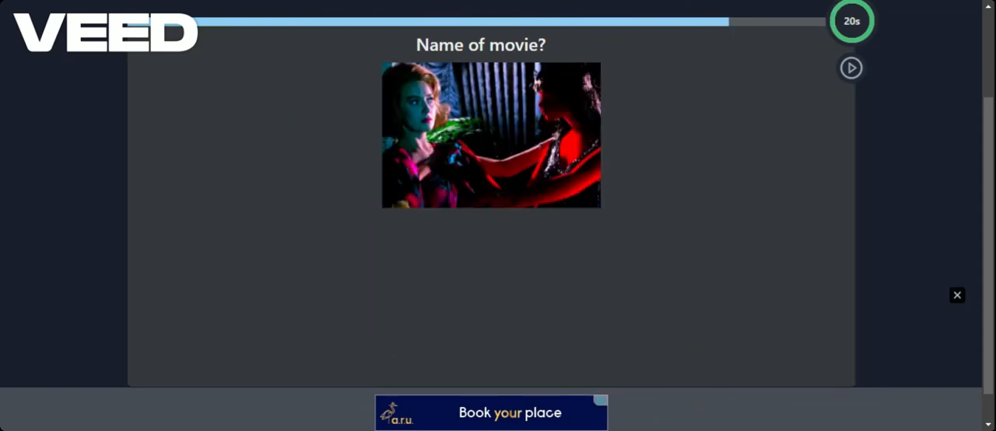
left_click(850, 67)
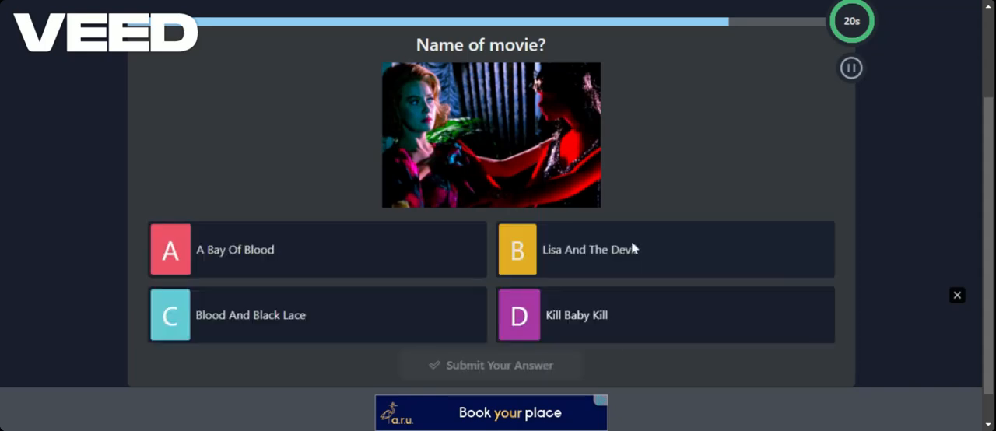
mouse_move(685, 249)
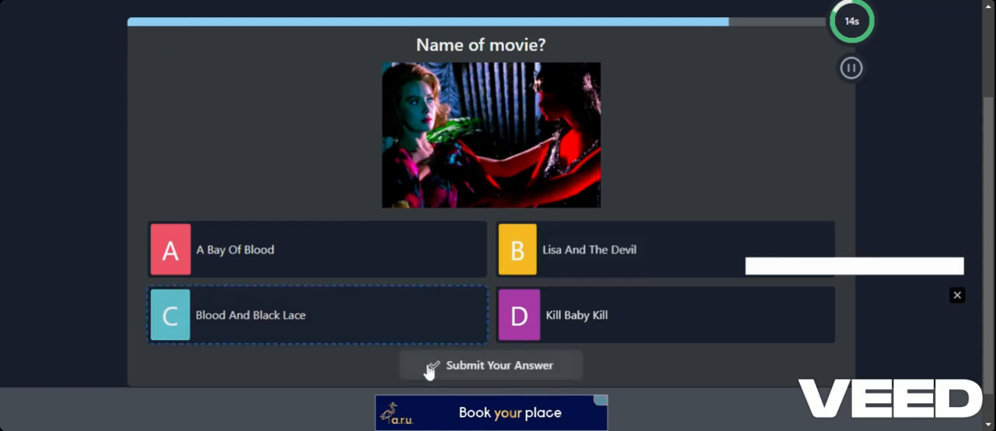
left_click(491, 365)
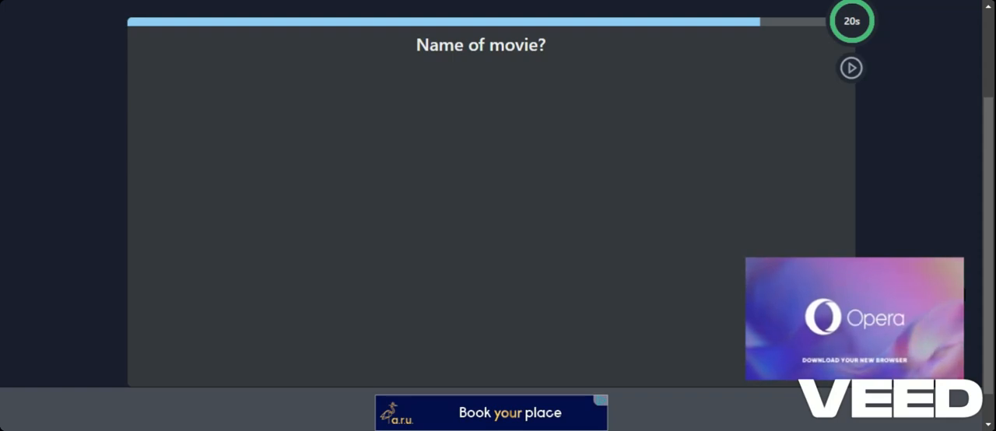
left_click(850, 68)
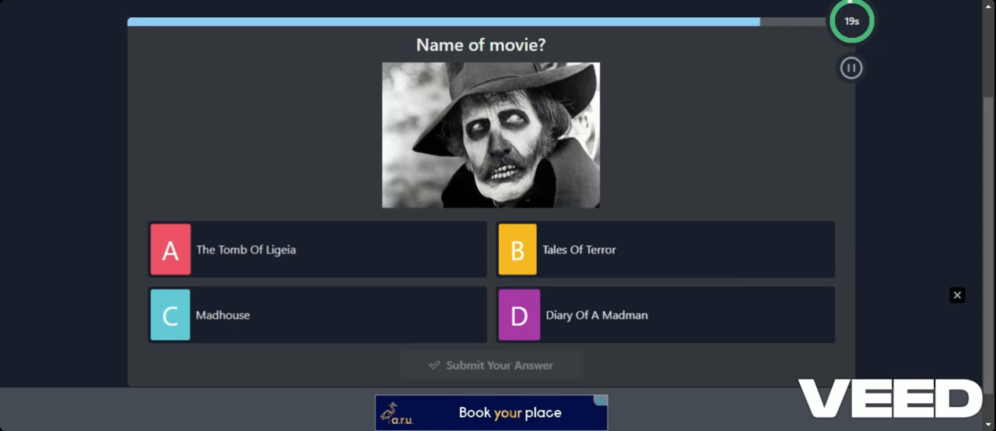
mouse_move(589, 308)
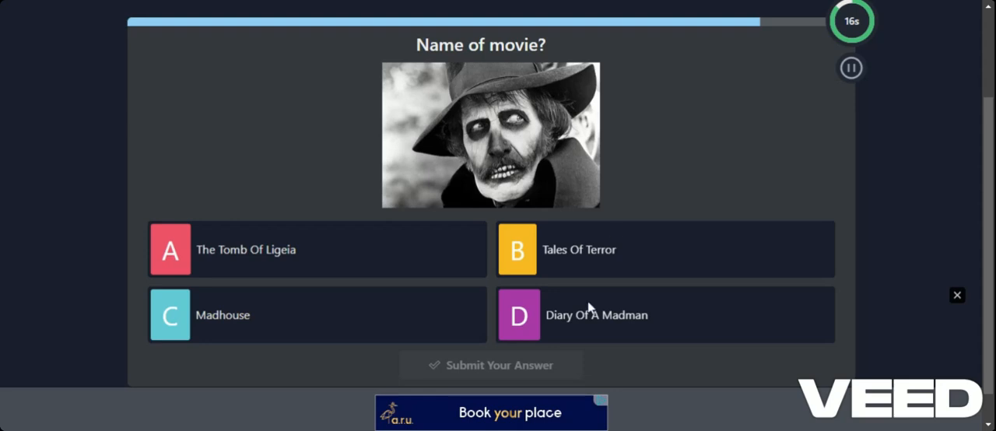
left_click(665, 315)
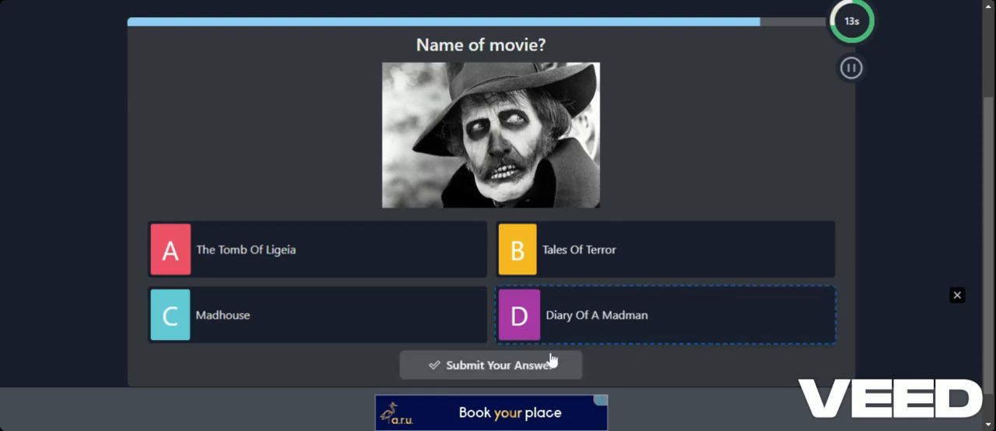
left_click(490, 365)
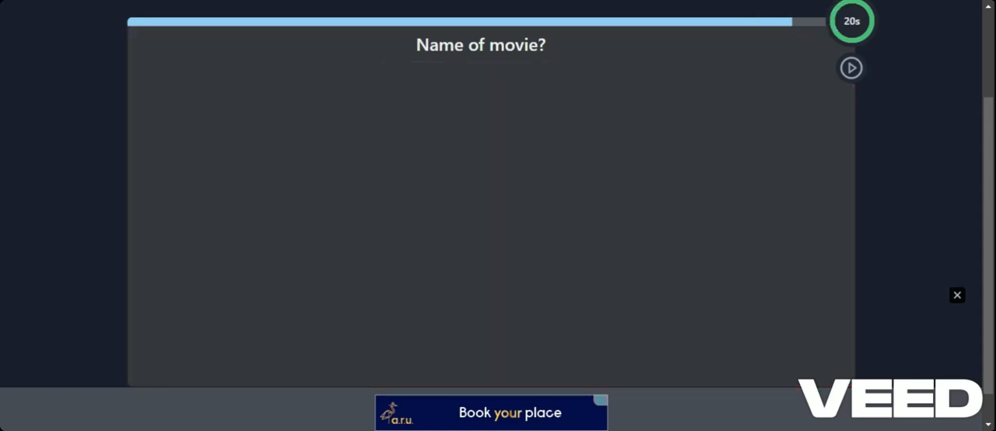
mouse_move(791, 147)
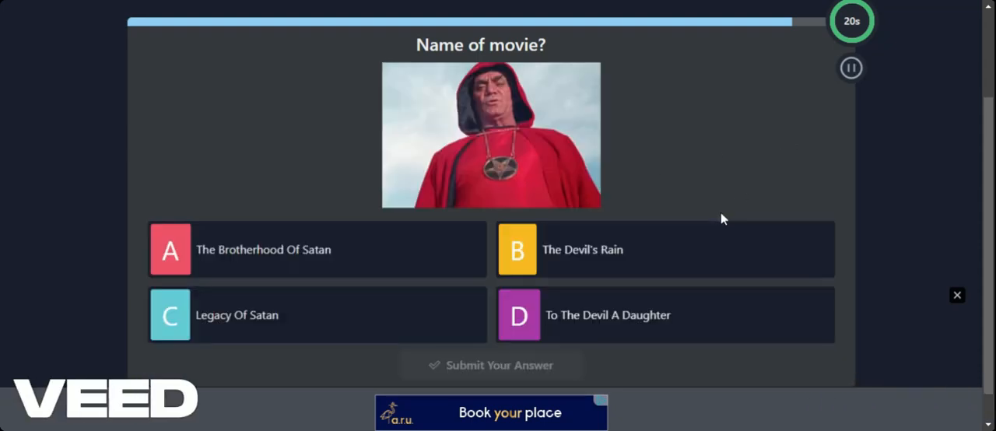
mouse_move(685, 208)
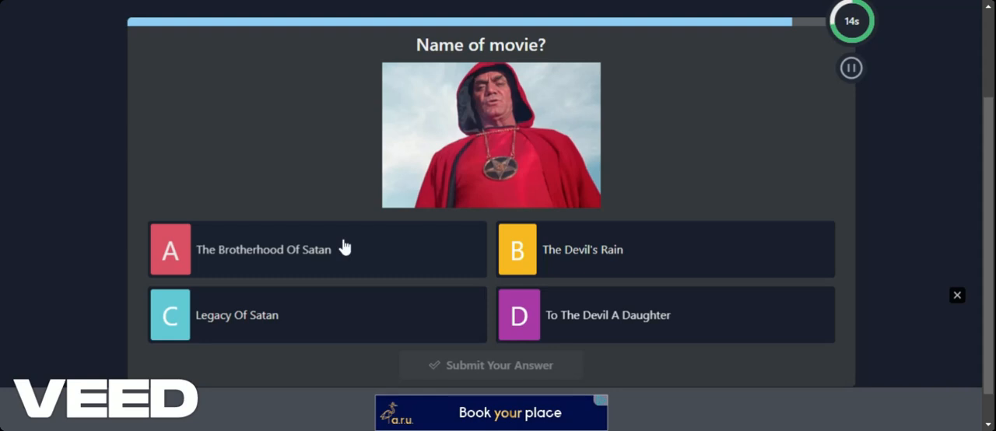
mouse_move(368, 373)
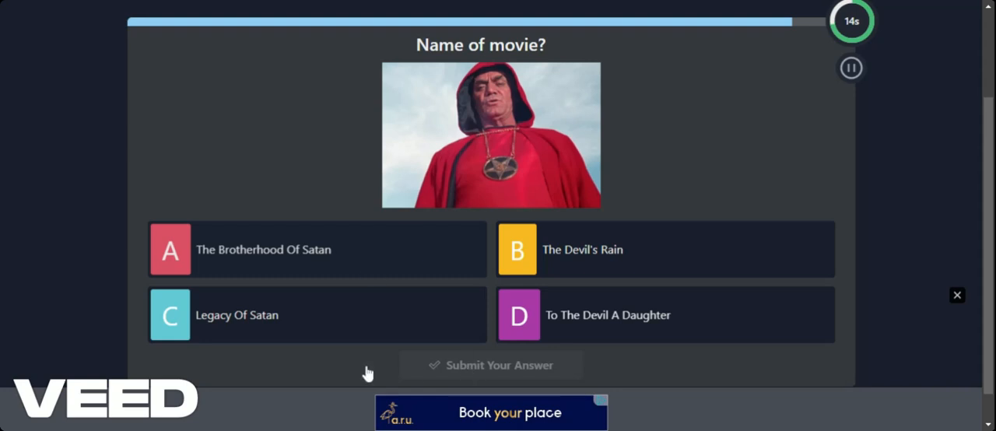
Pass the red-robed figure question and submit B Tokyo Gore Police, reaching the 9/23 score
left_click(316, 249)
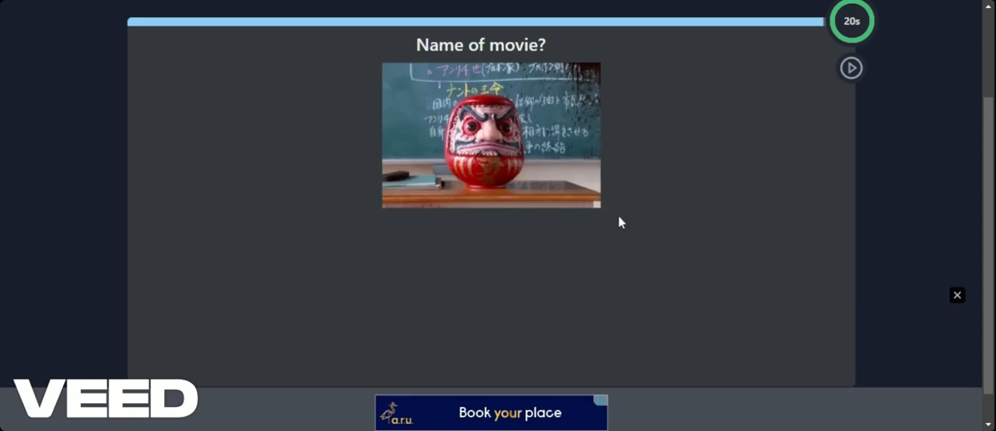
left_click(850, 68)
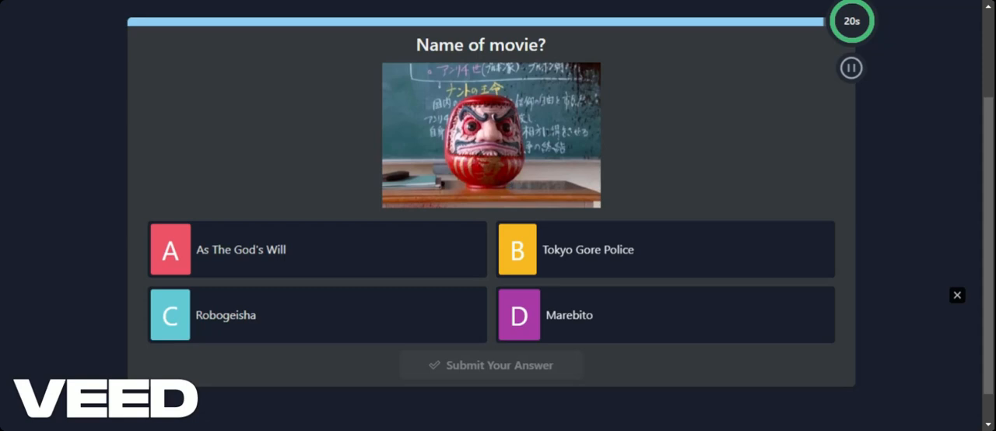
mouse_move(582, 241)
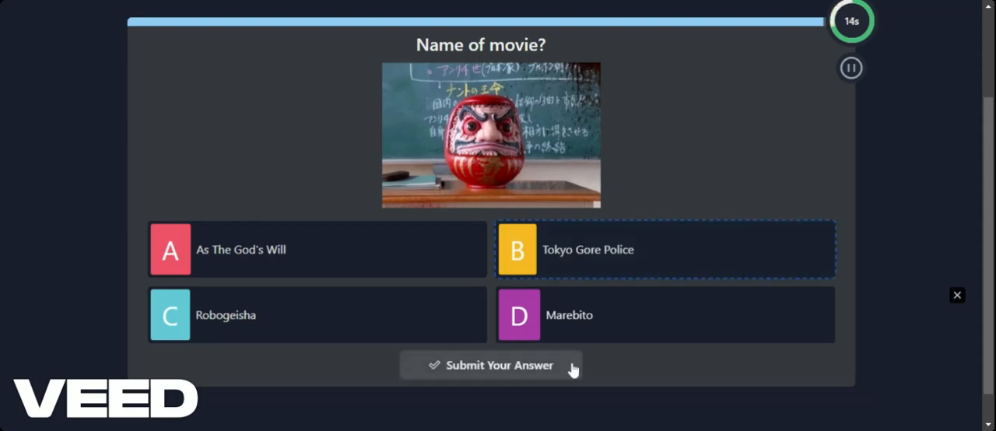
left_click(491, 365)
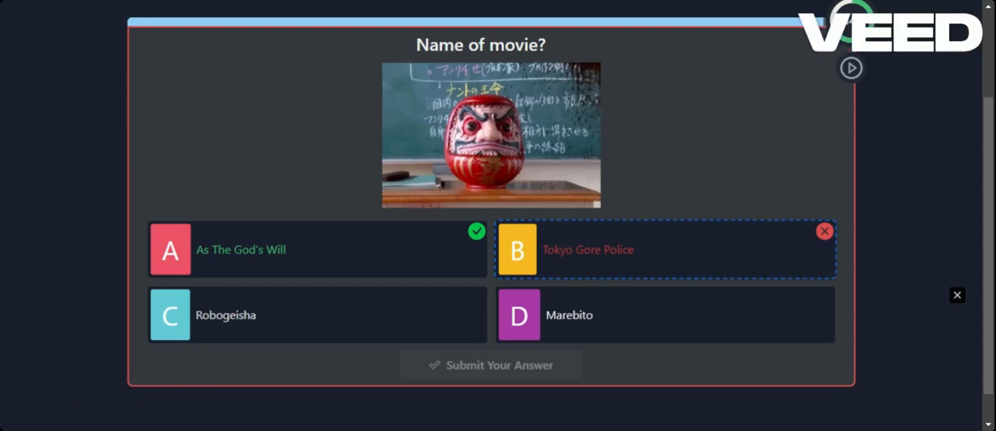
left_click(491, 365)
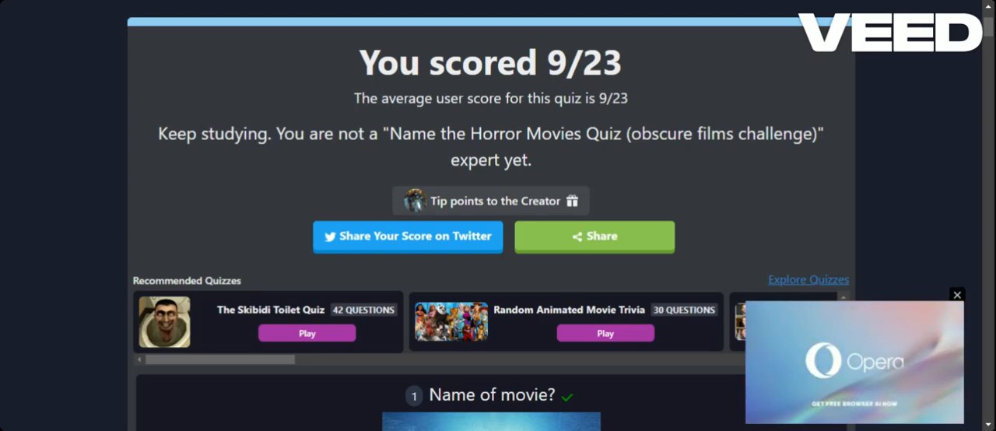
Dismiss the Opera ad overlay to reveal the 9/23 results page with recommended quizzes
left_click(956, 295)
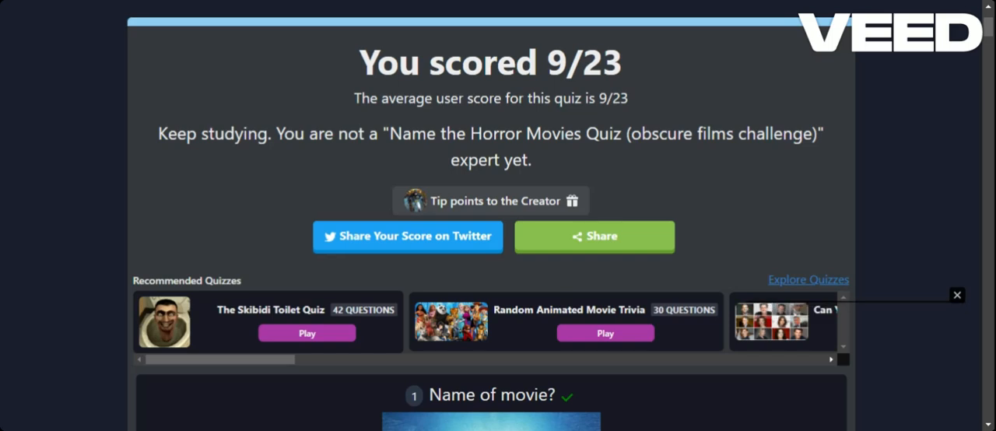